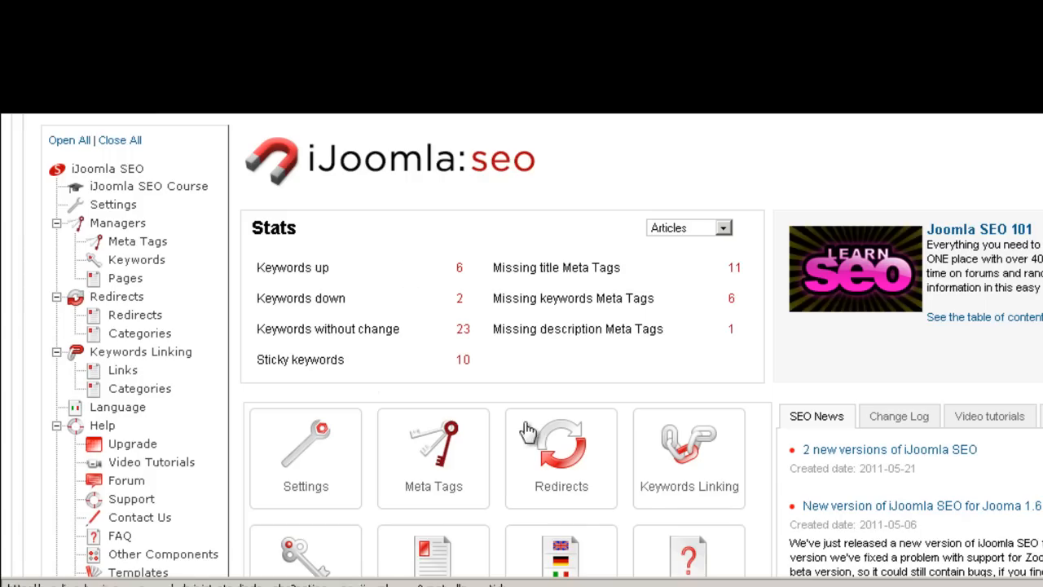
mouse_move(421, 290)
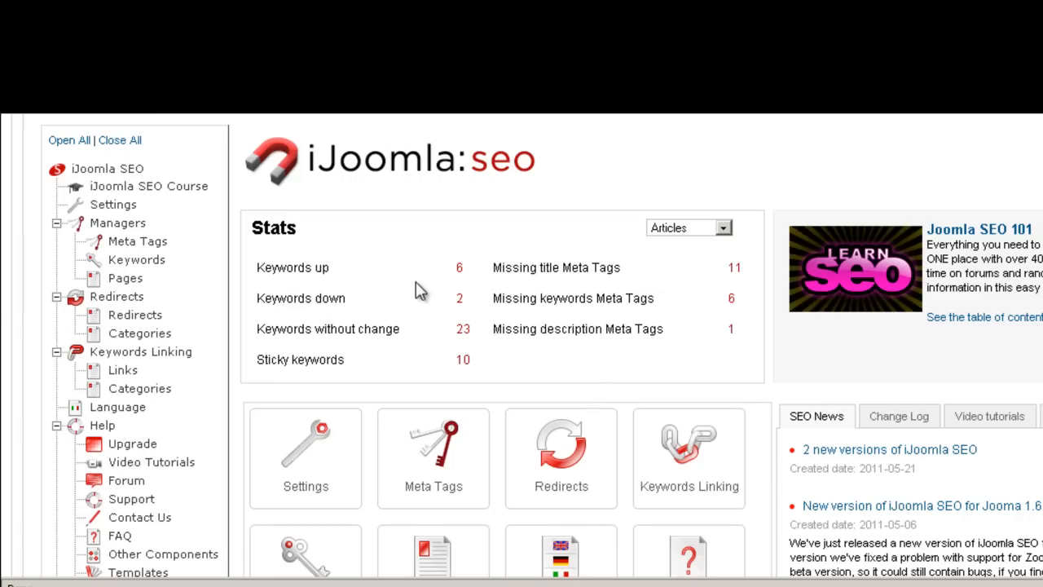
Zoom in and scroll through the iJoomla SEO dashboard news panel
key("ctrl+plus")
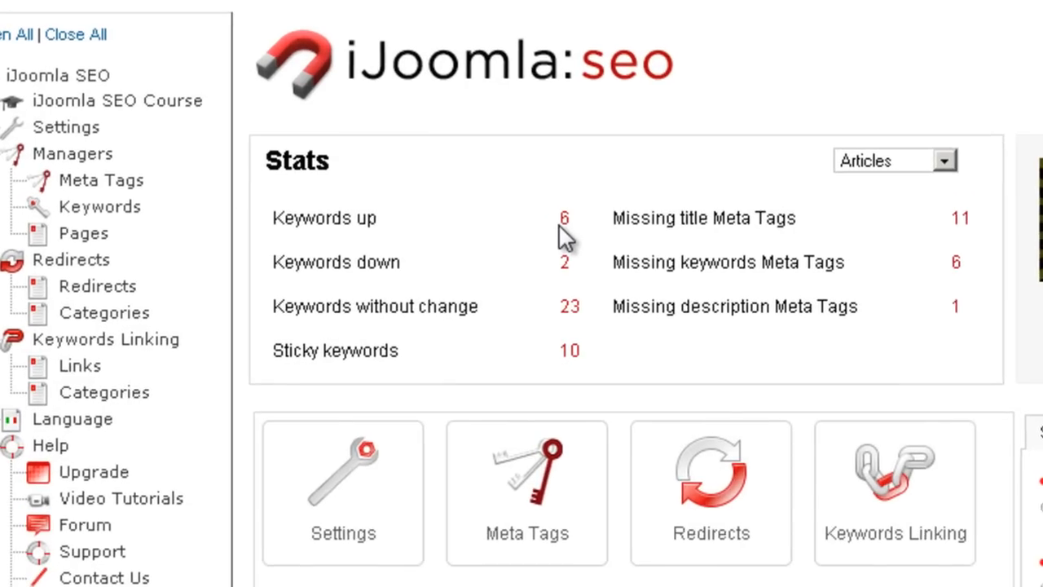
mouse_move(522, 337)
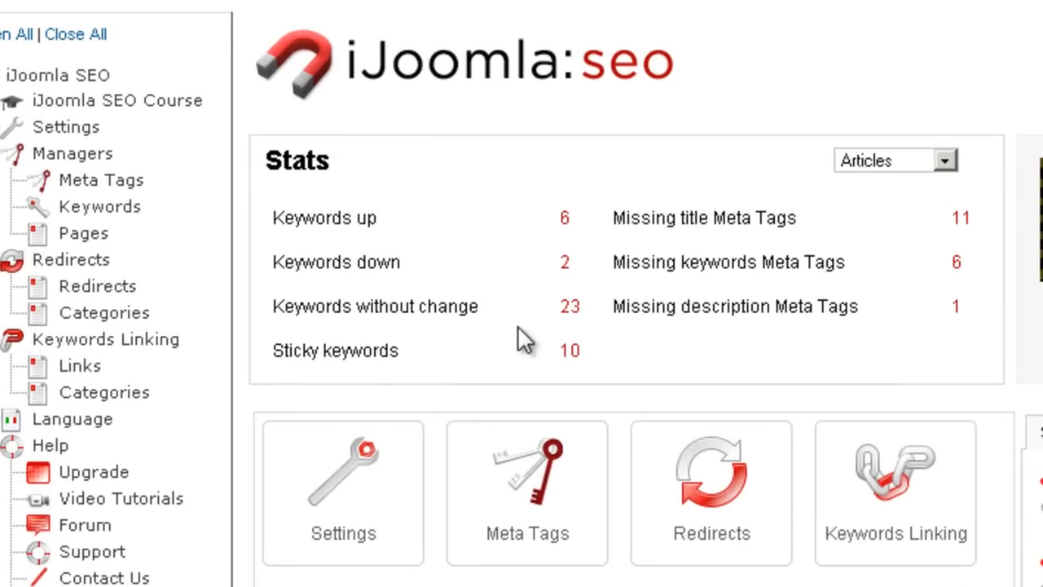
mouse_move(722, 223)
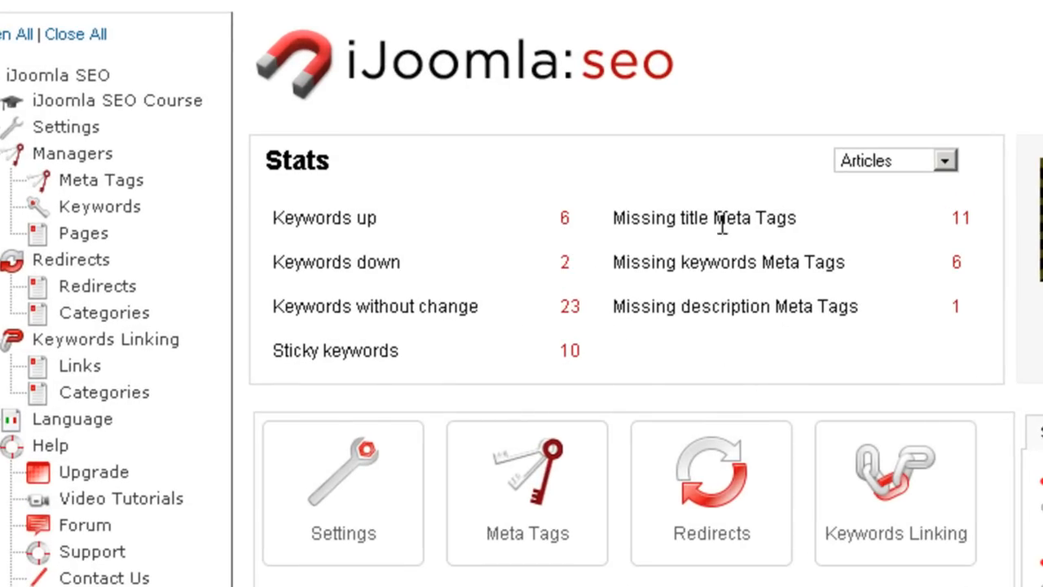
mouse_move(743, 319)
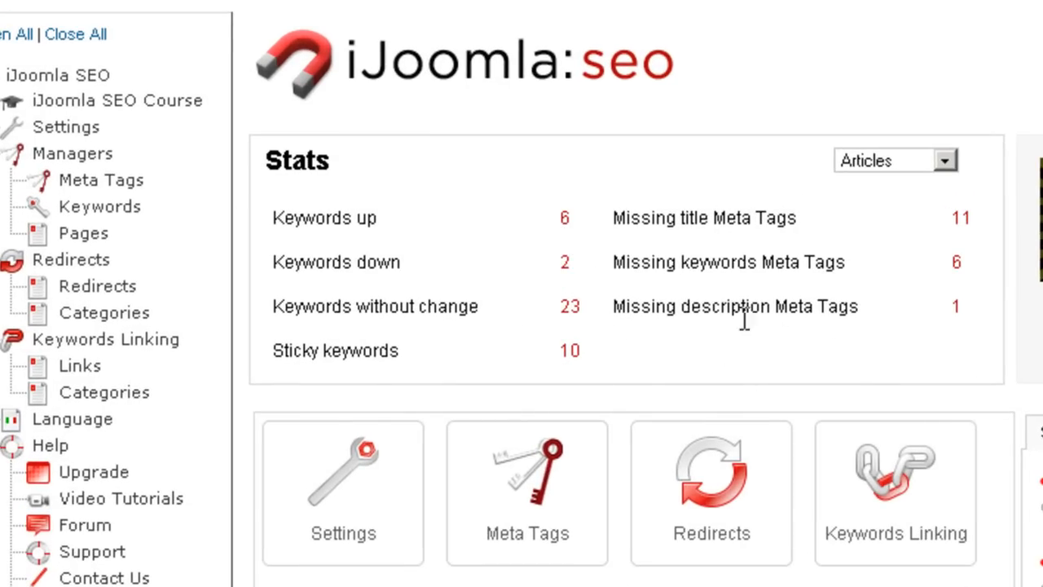
mouse_move(769, 290)
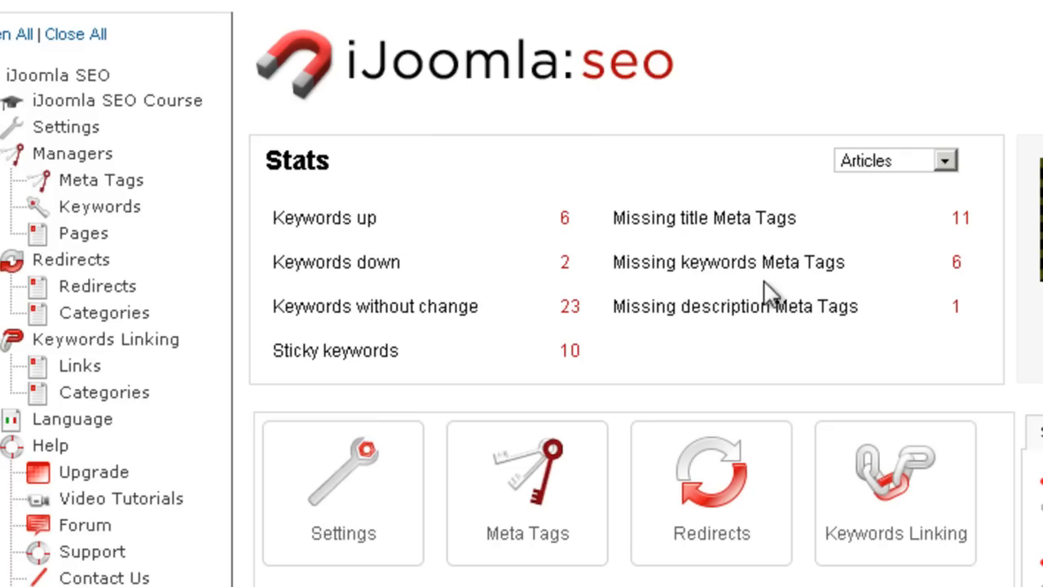
mouse_move(760, 365)
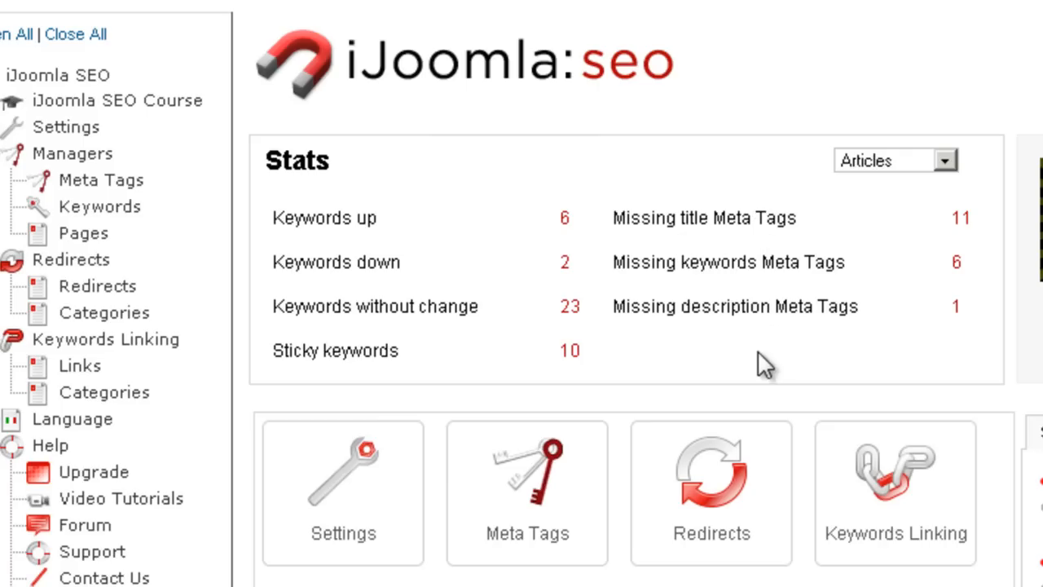
scroll("down", 3)
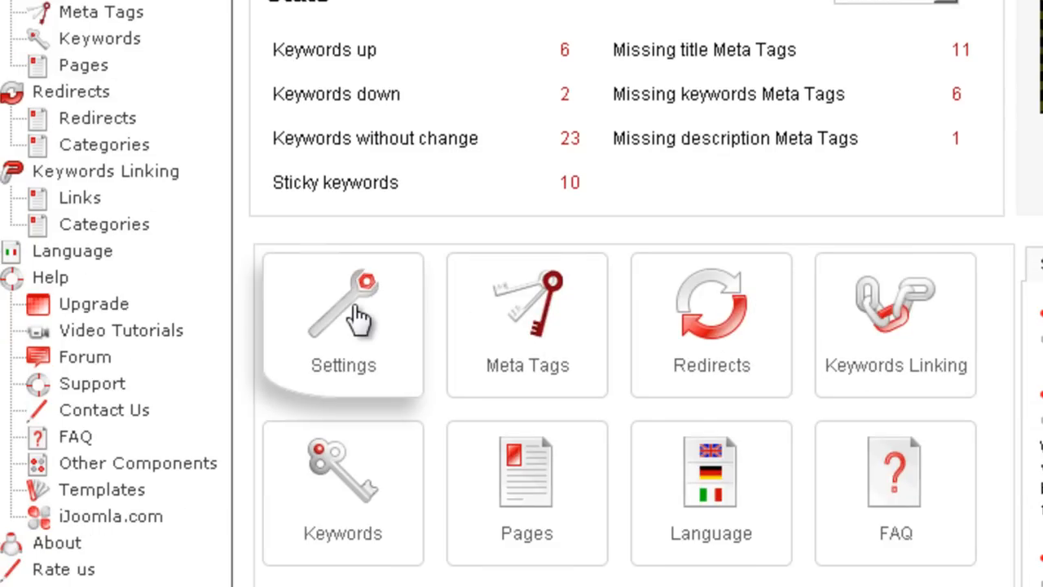
scroll("down", 3)
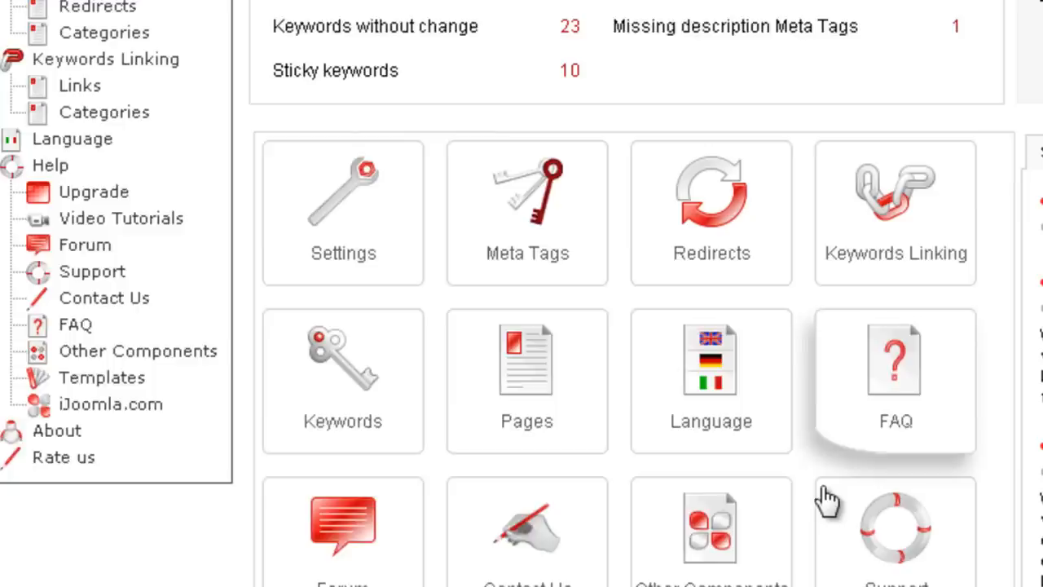
scroll("up", 3)
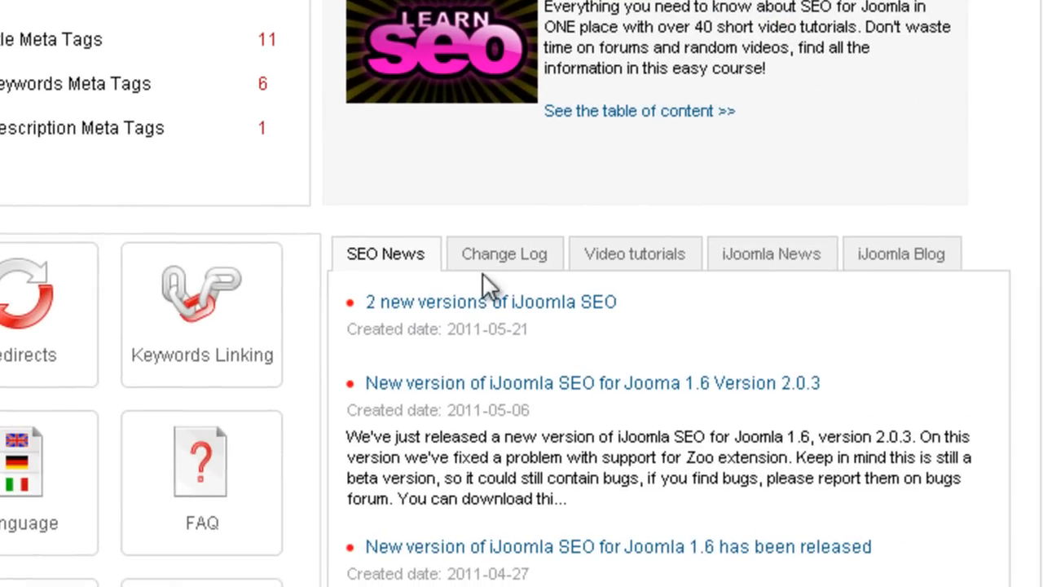
View the Change Log, Video tutorials and iJoomla Blog listings in the news panel
left_click(501, 254)
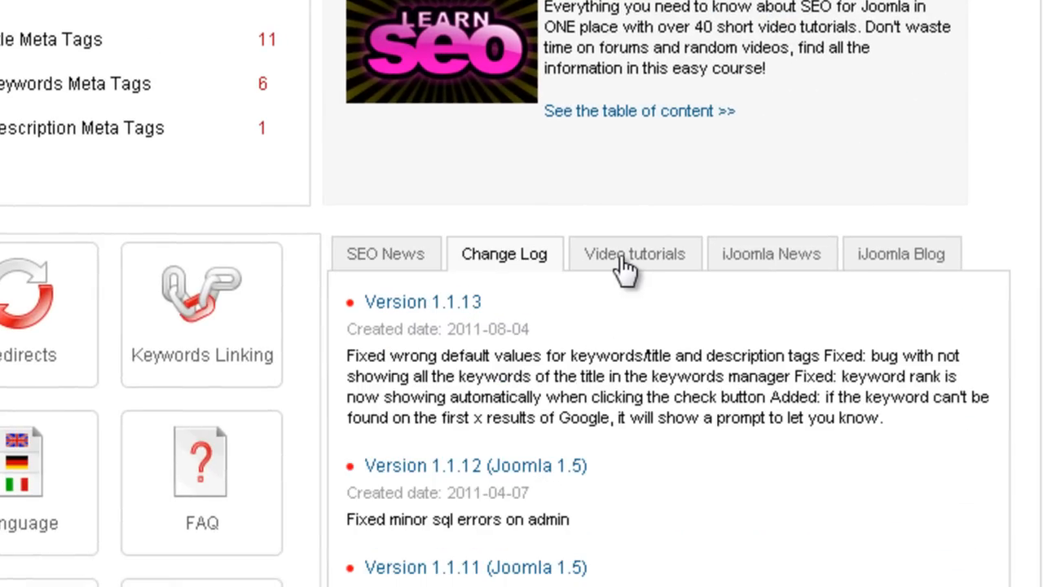
left_click(634, 254)
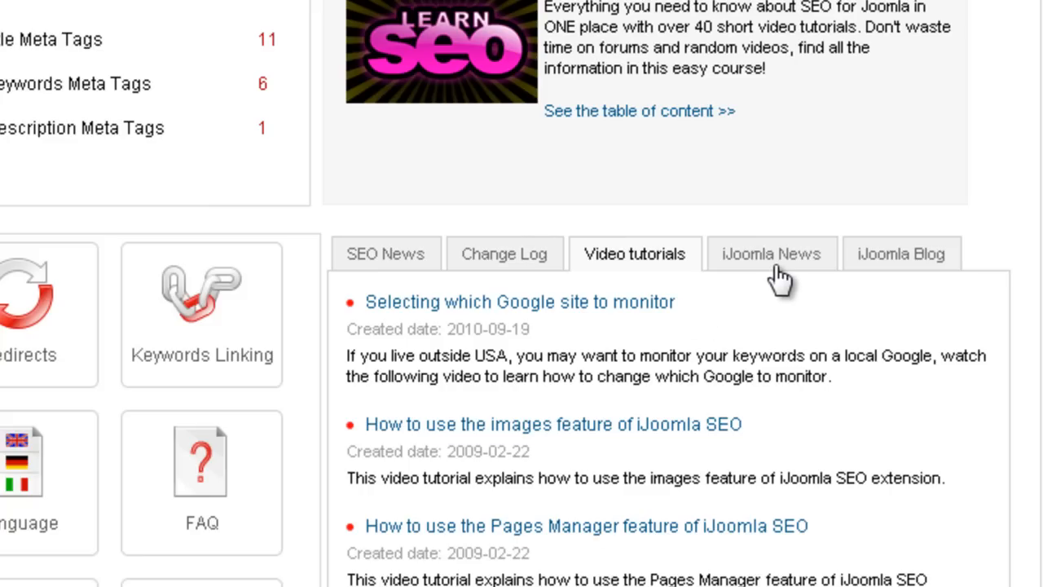
left_click(900, 254)
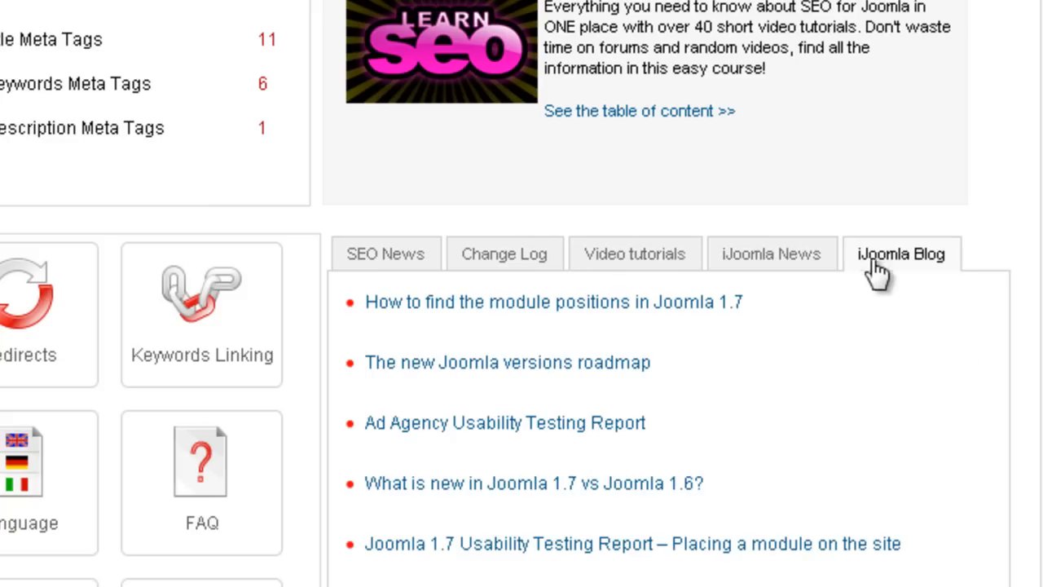
mouse_move(851, 344)
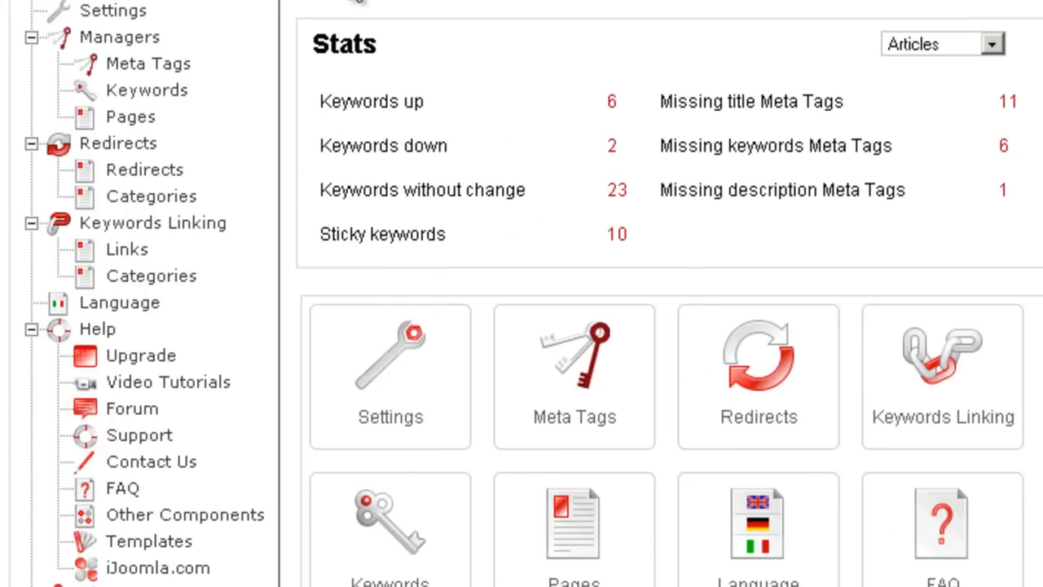
Show the Meta Tags Manager table of menu items with title, keyword and description tags
left_click(573, 375)
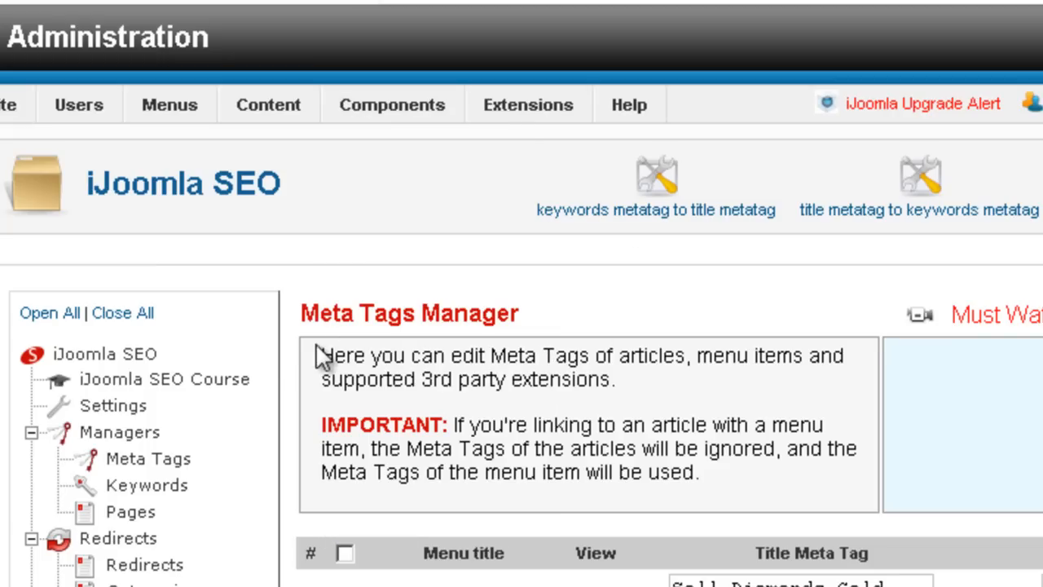
scroll("down", 3)
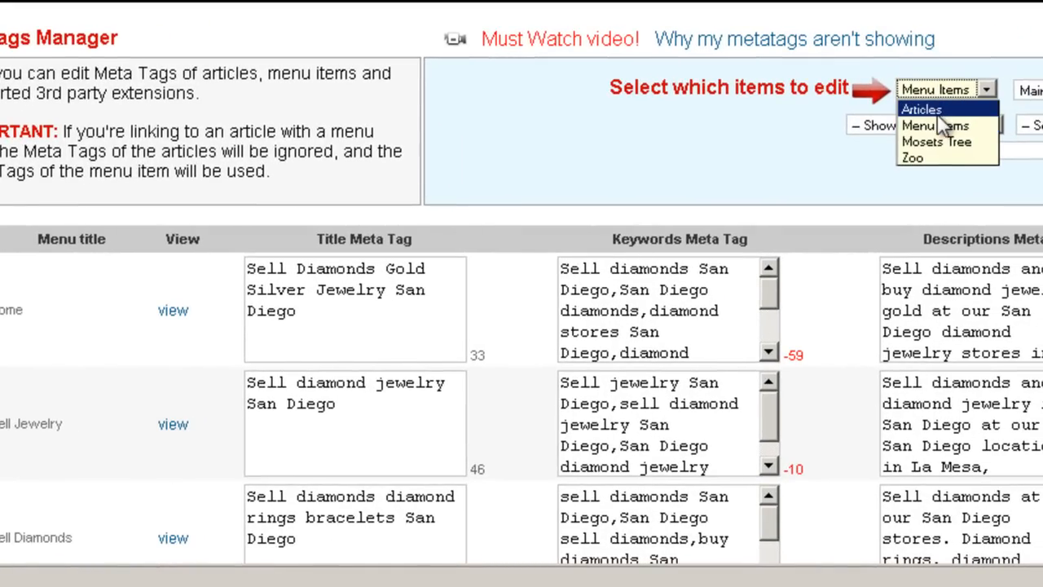
mouse_move(935, 142)
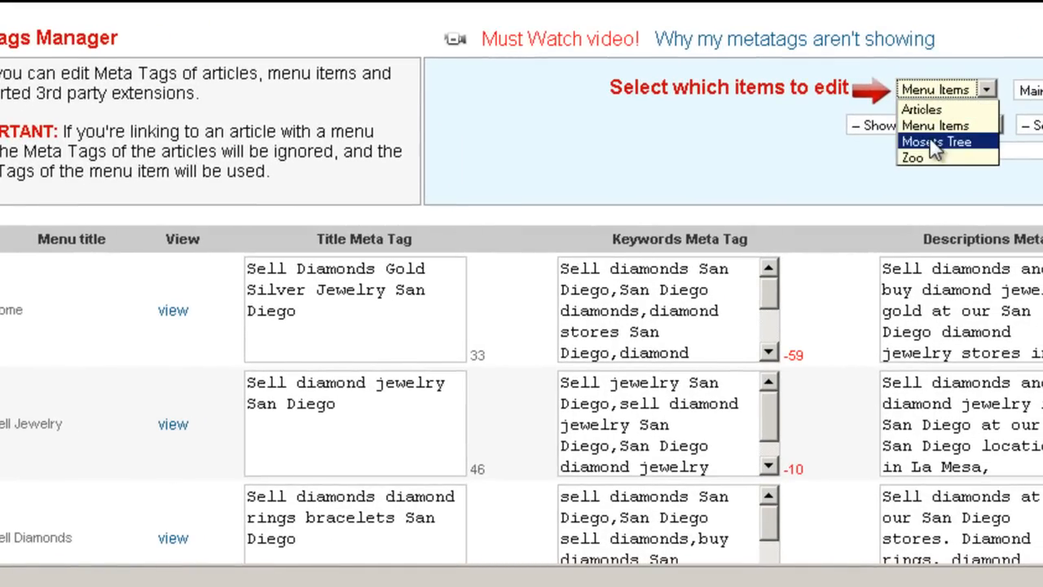
mouse_move(926, 160)
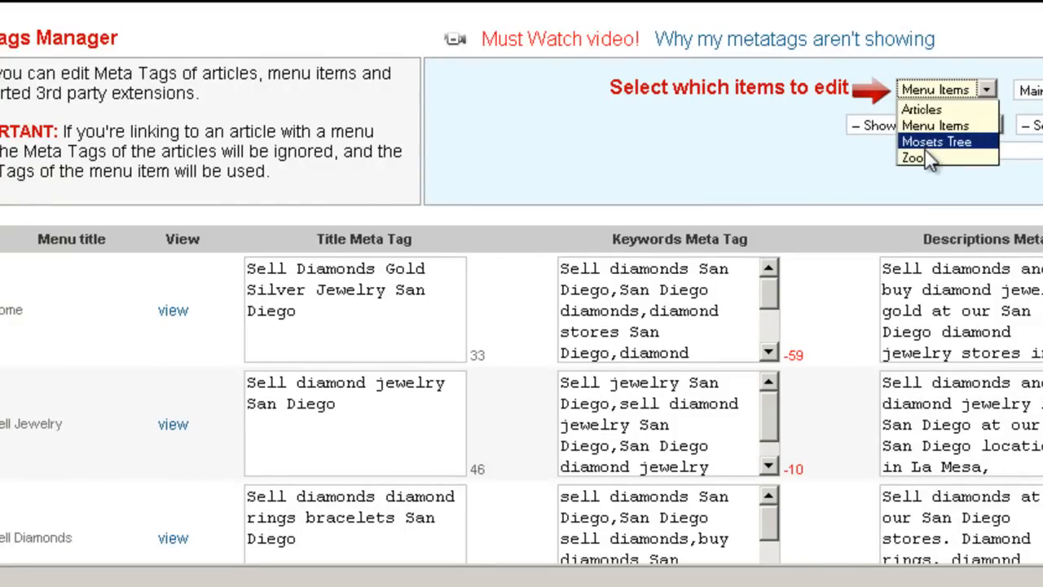
mouse_move(786, 134)
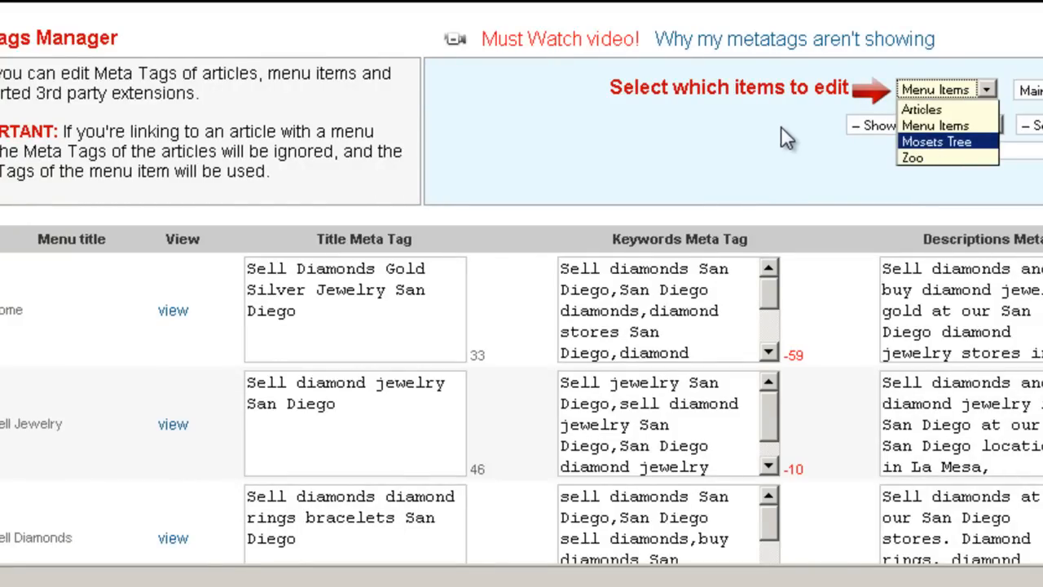
mouse_move(926, 155)
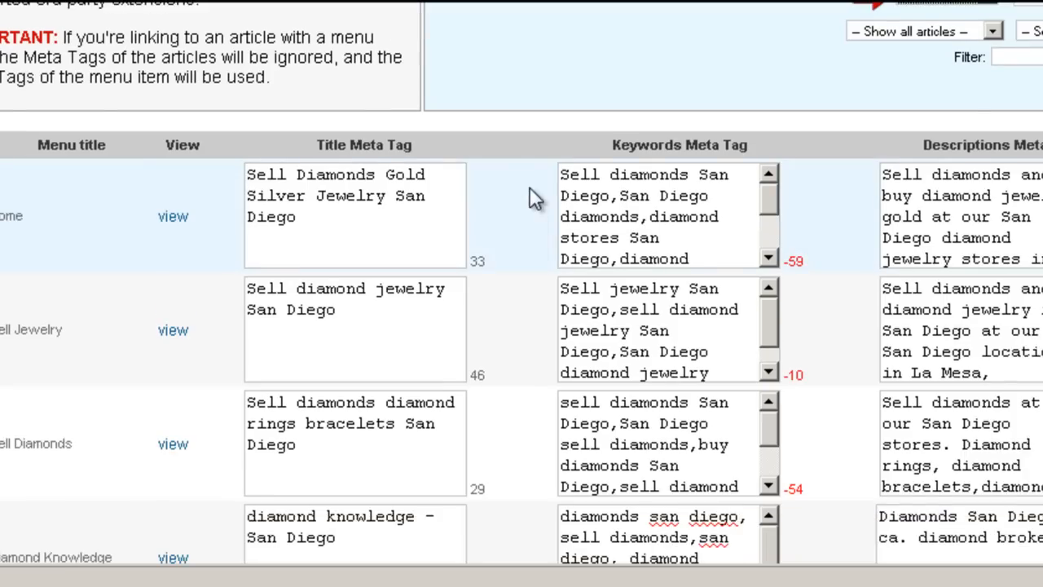
mouse_move(854, 275)
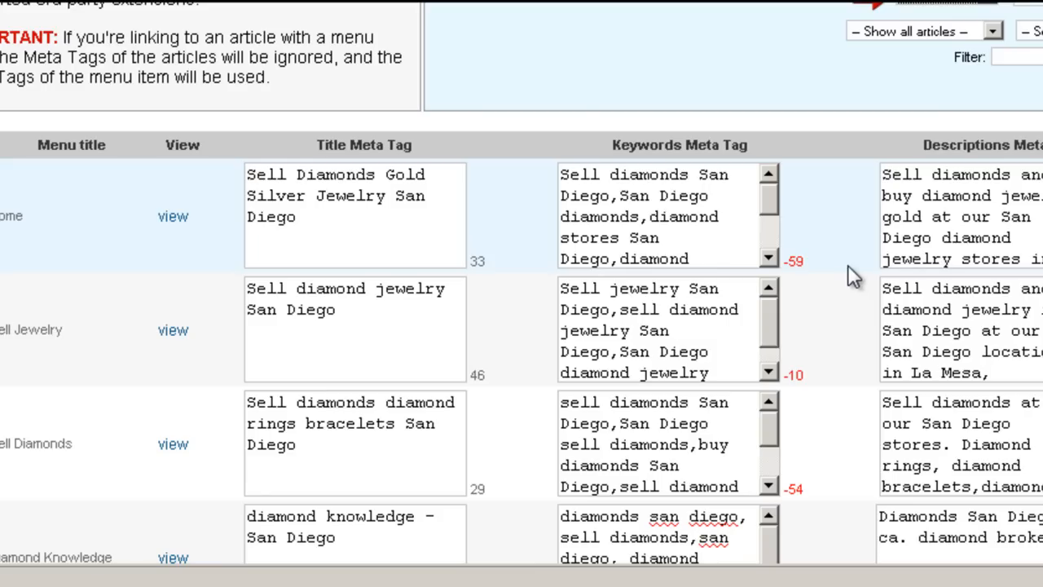
mouse_move(518, 215)
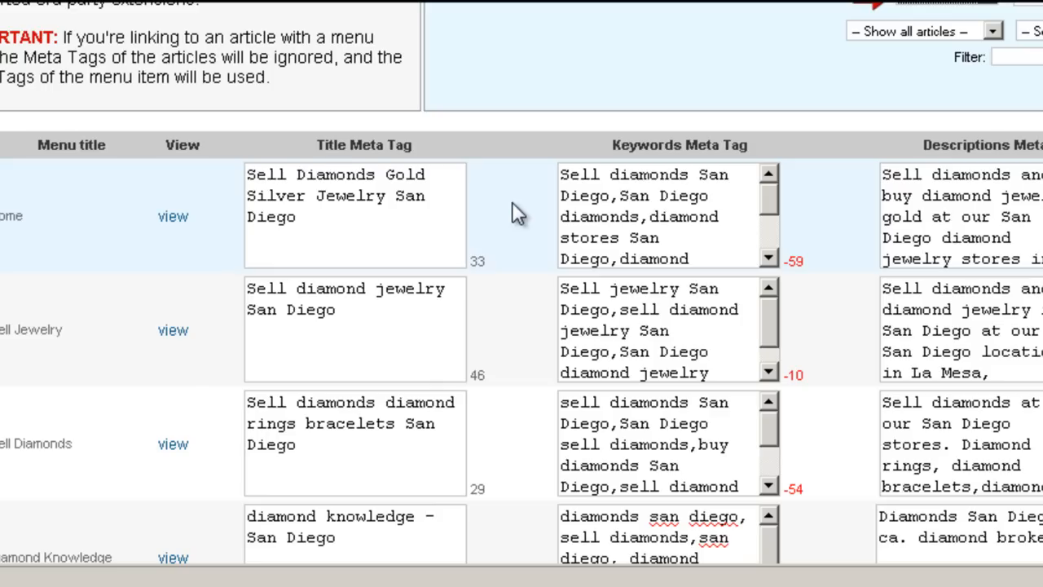
mouse_move(845, 107)
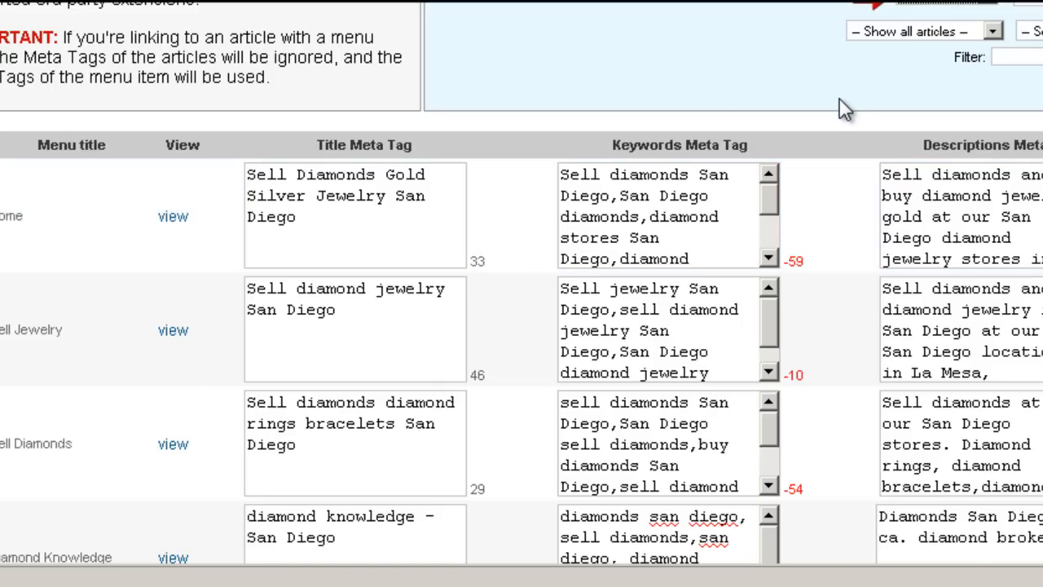
mouse_move(851, 121)
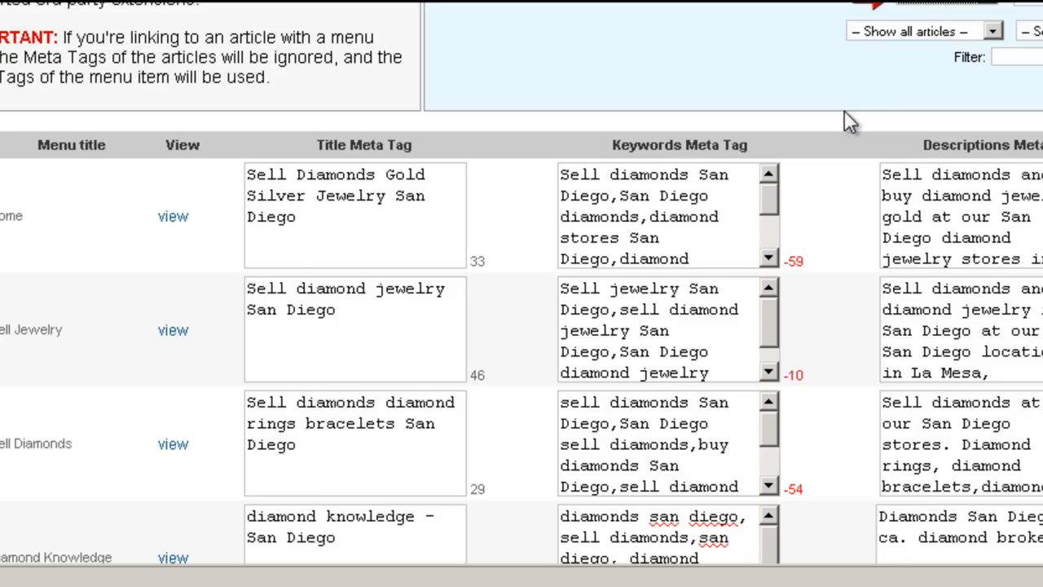
mouse_move(763, 143)
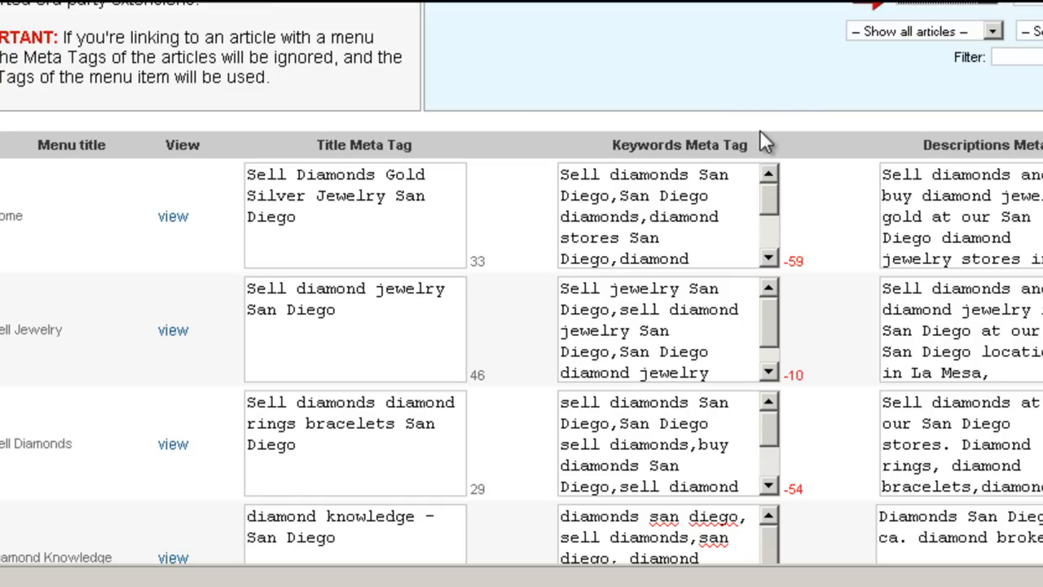
mouse_move(854, 68)
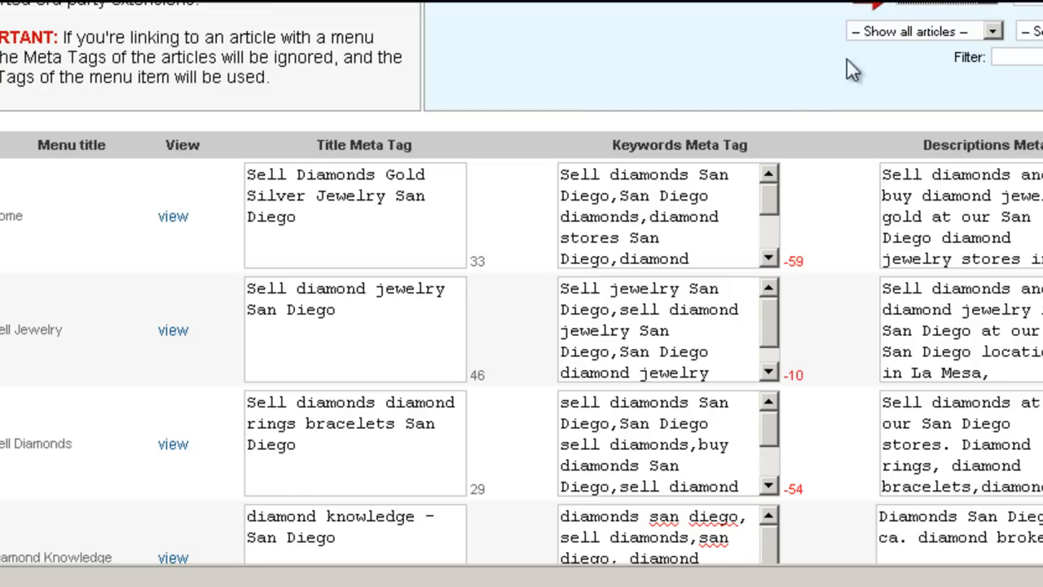
mouse_move(215, 19)
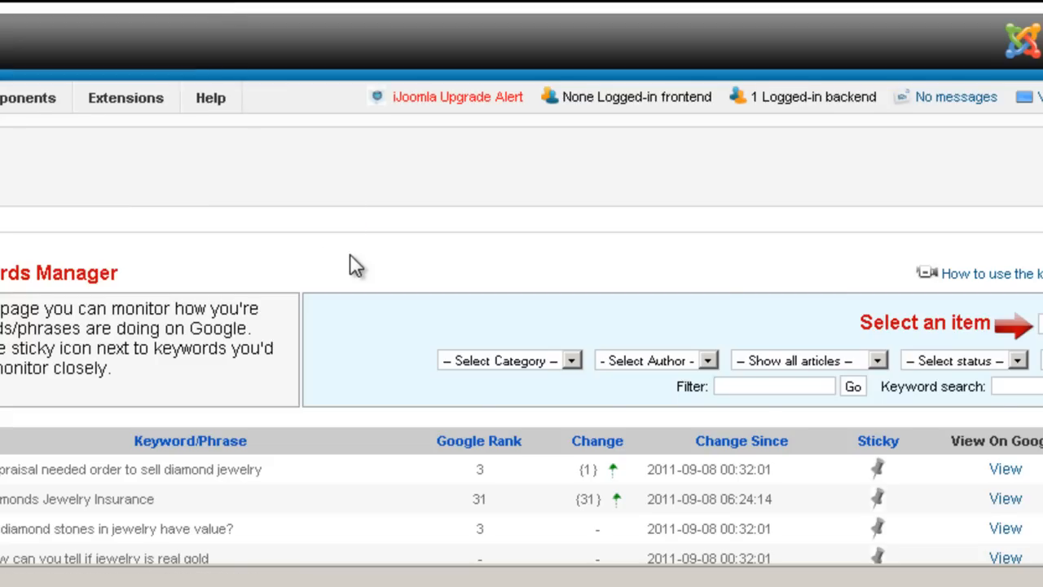
scroll("down", 3)
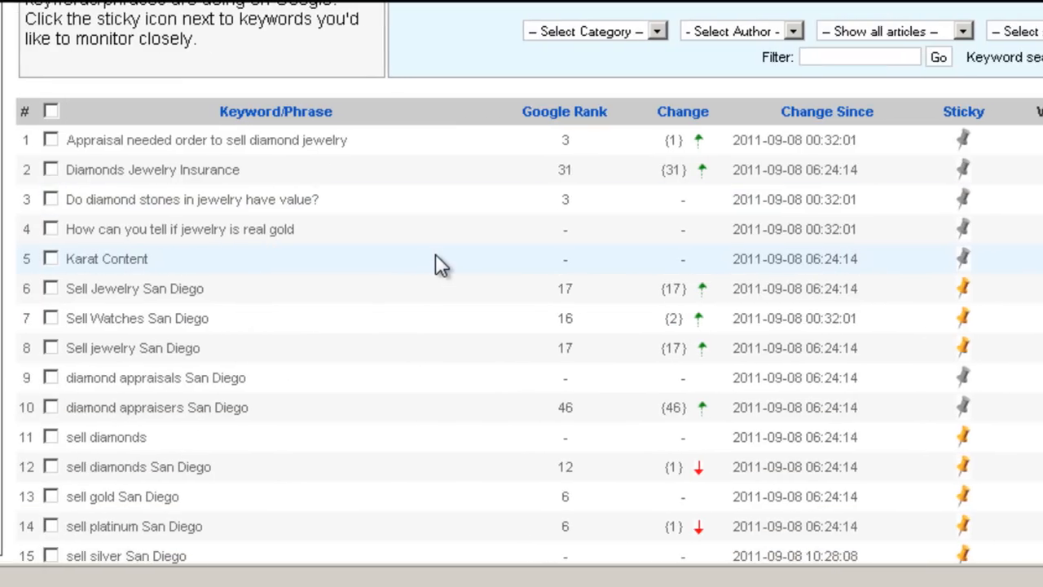
mouse_move(301, 188)
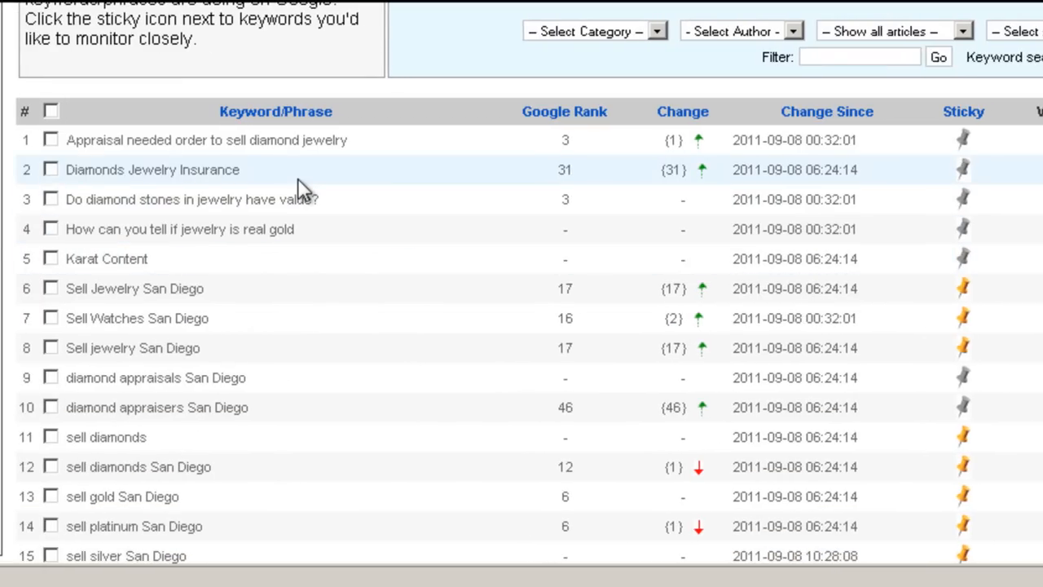
mouse_move(297, 183)
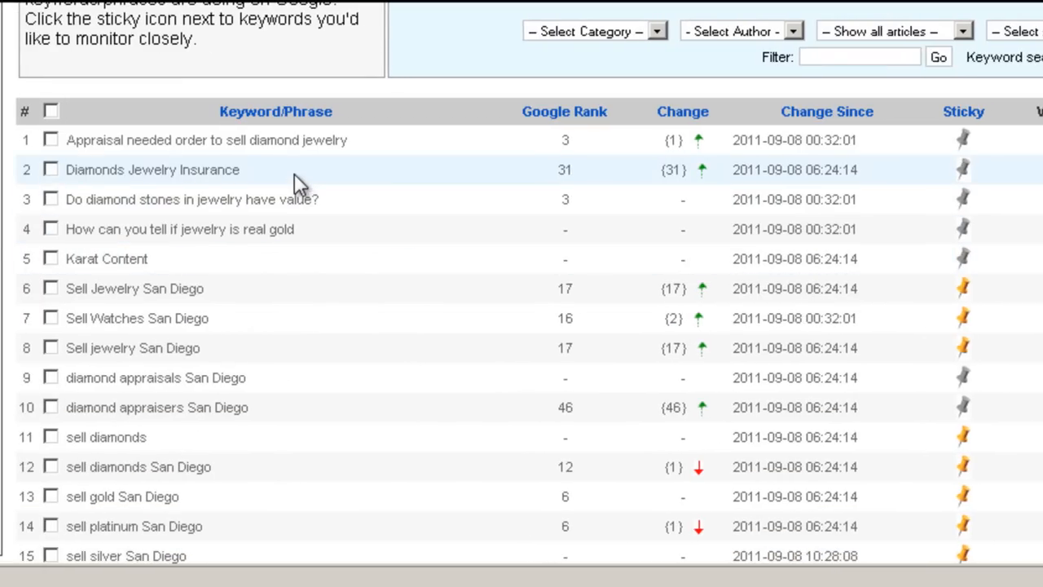
mouse_move(570, 258)
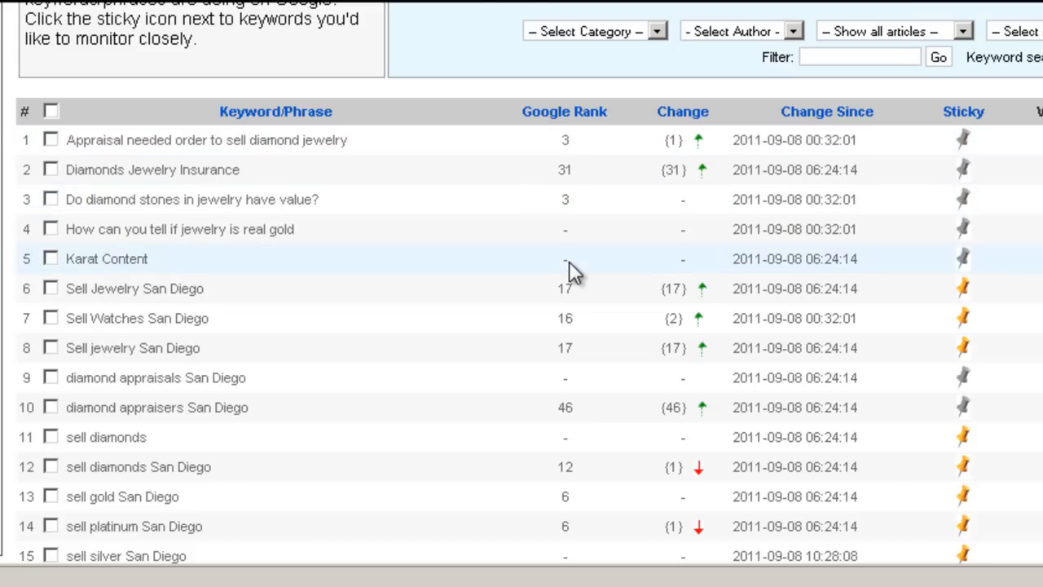
mouse_move(697, 241)
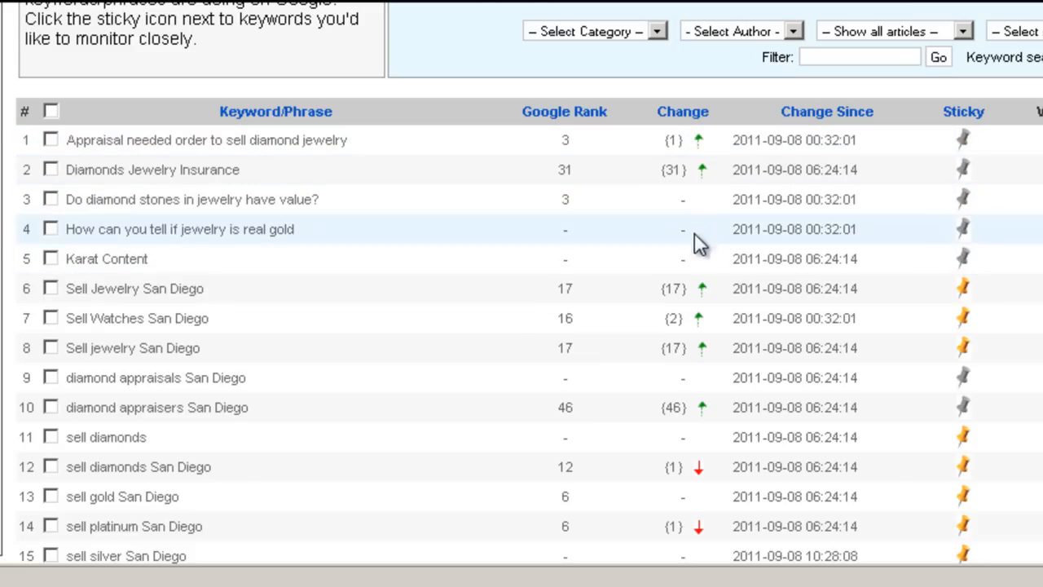
mouse_move(695, 145)
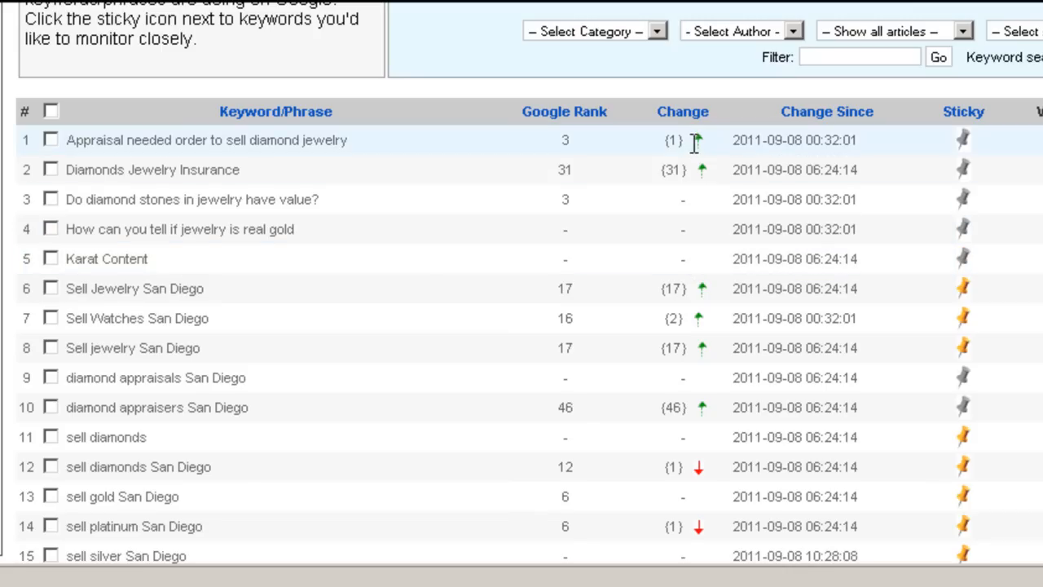
mouse_move(704, 218)
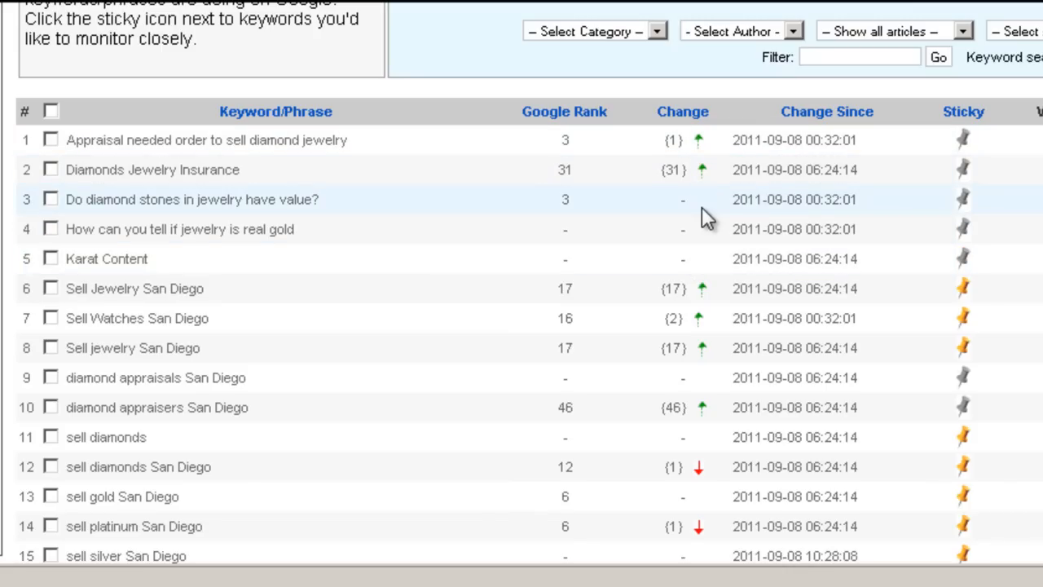
scroll("down", 3)
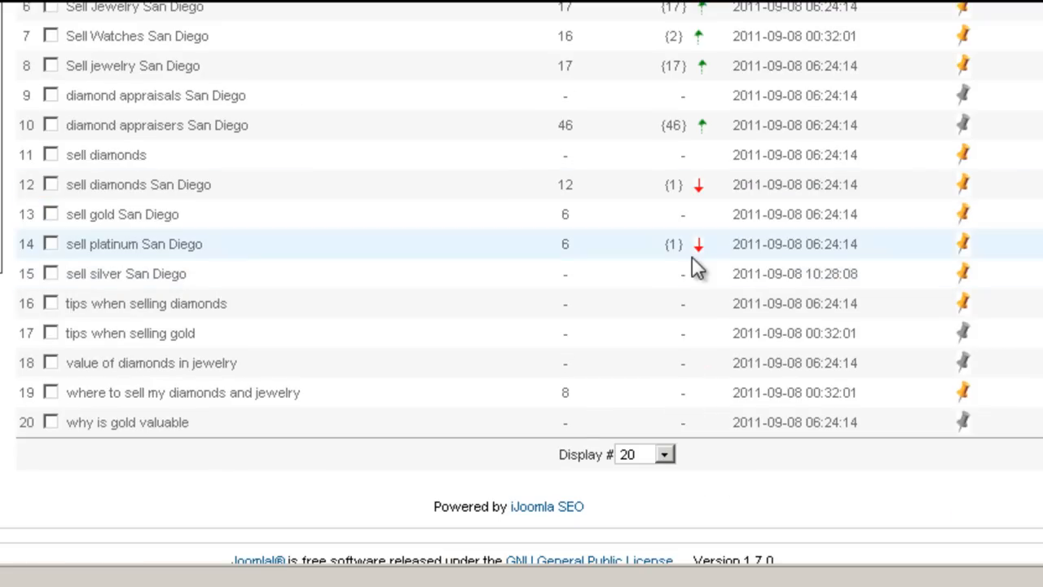
scroll("up", 3)
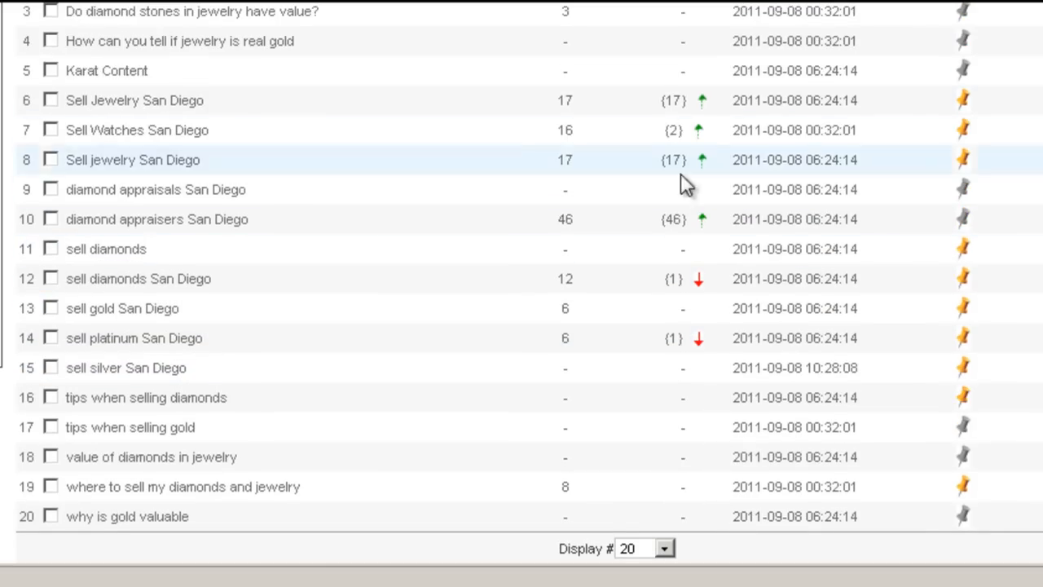
scroll("up", 3)
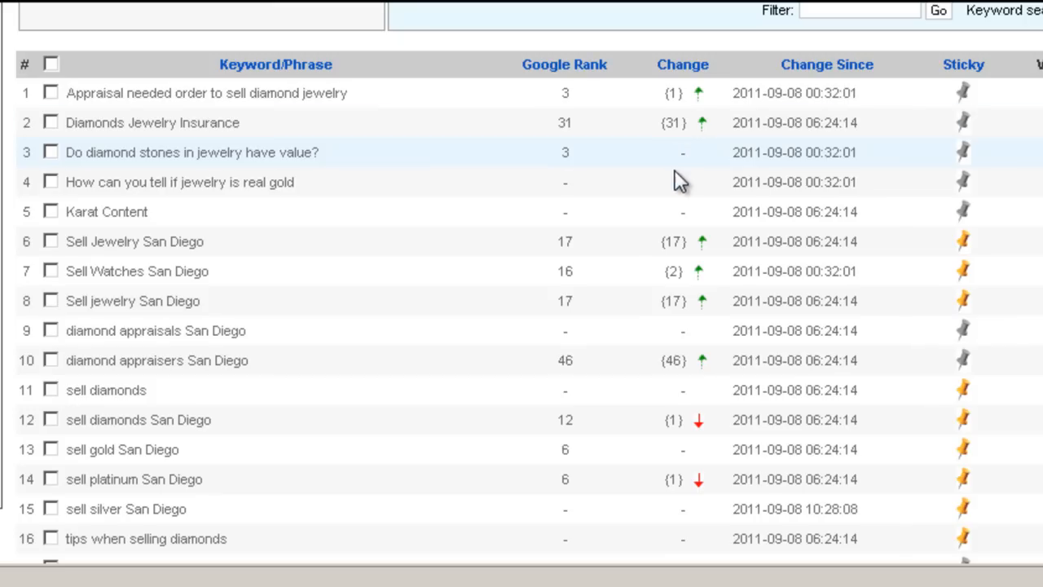
mouse_move(937, 108)
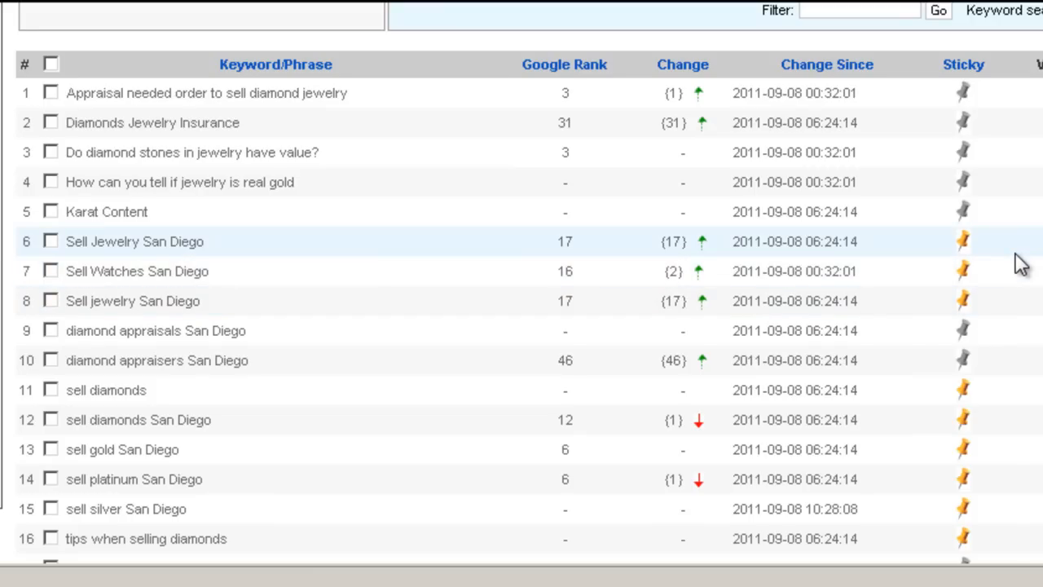
scroll("right", 3)
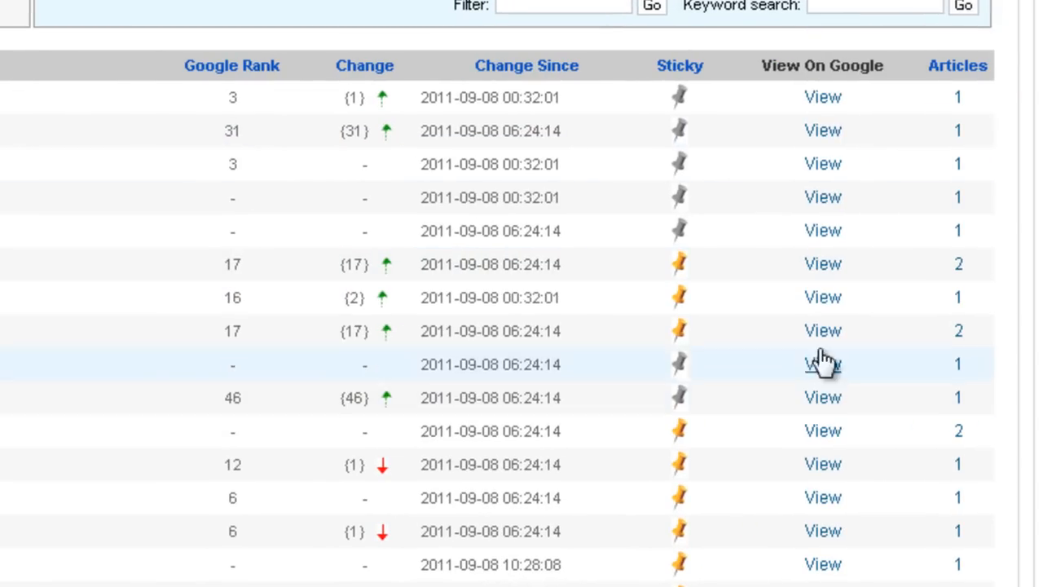
mouse_move(861, 132)
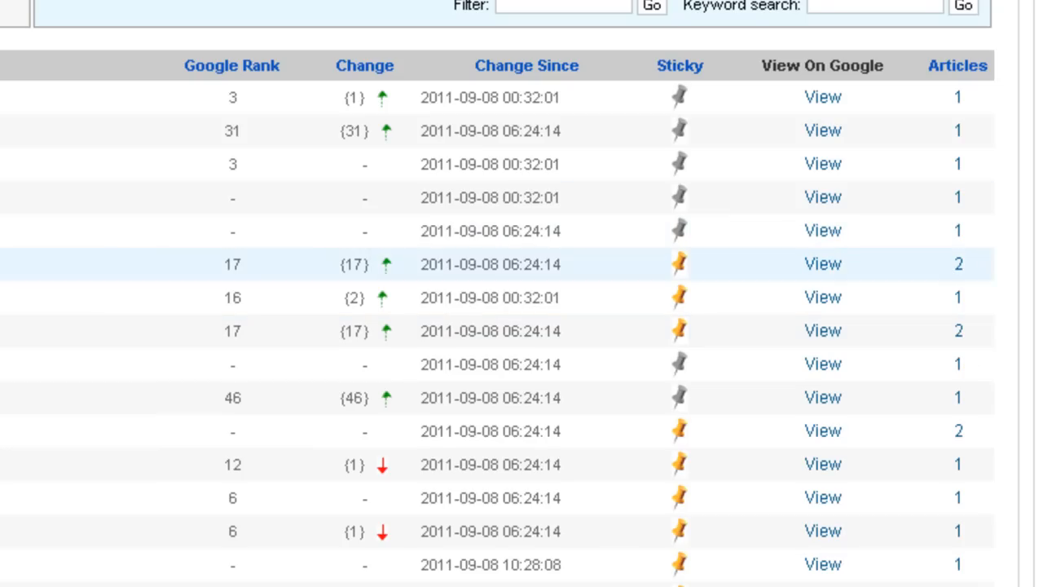
scroll("up", 3)
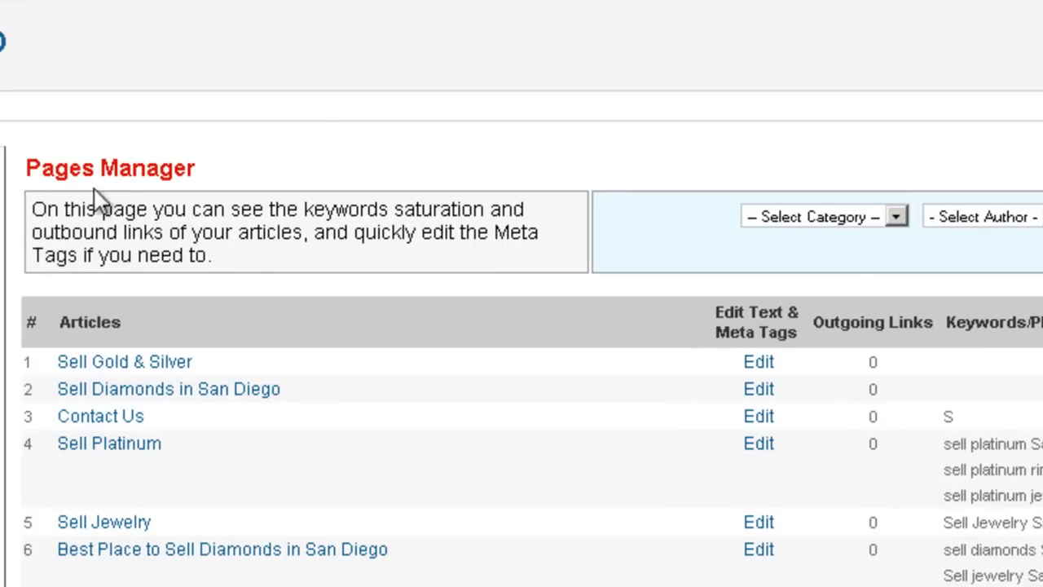
mouse_move(178, 269)
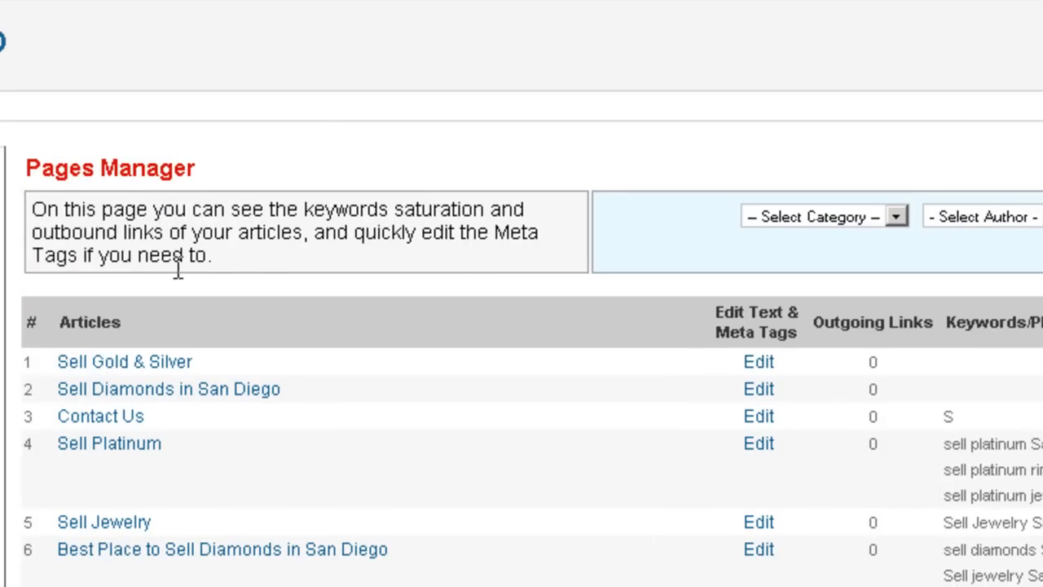
mouse_move(823, 316)
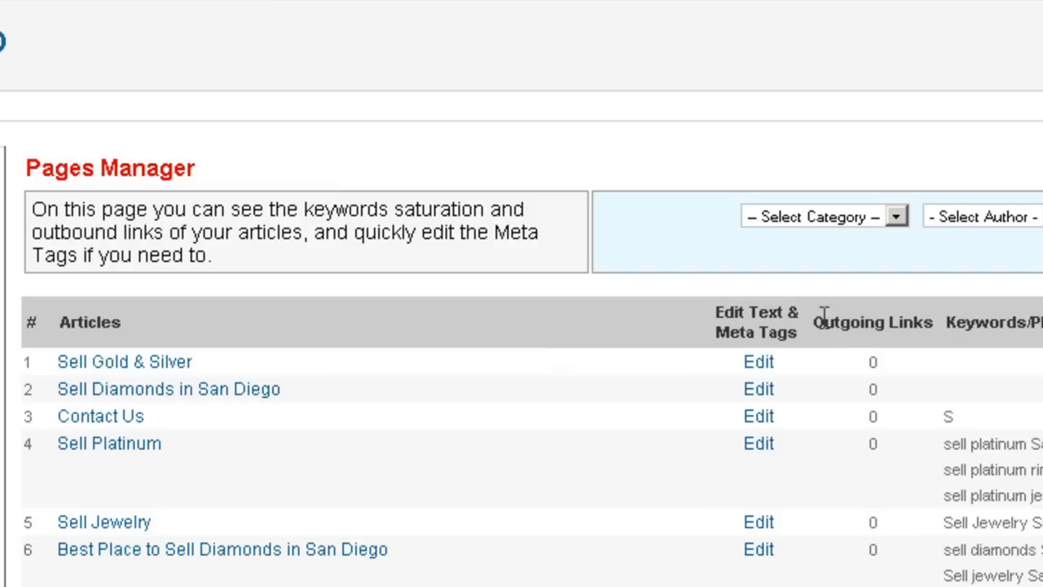
mouse_move(1020, 286)
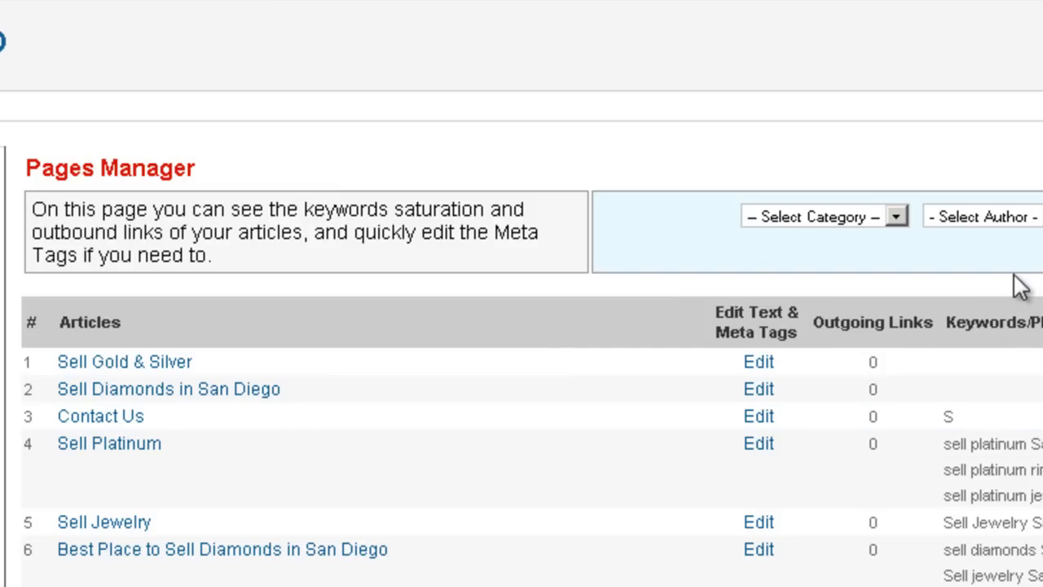
Scroll the Pages Manager articles table to reveal the Keywords/Phrases column
scroll("down", 3)
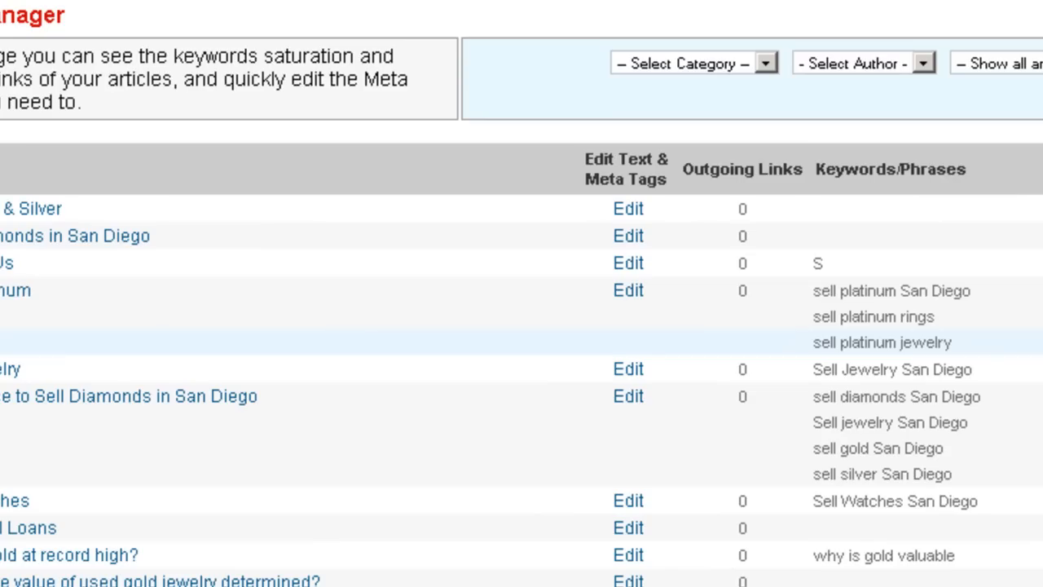
mouse_move(1001, 336)
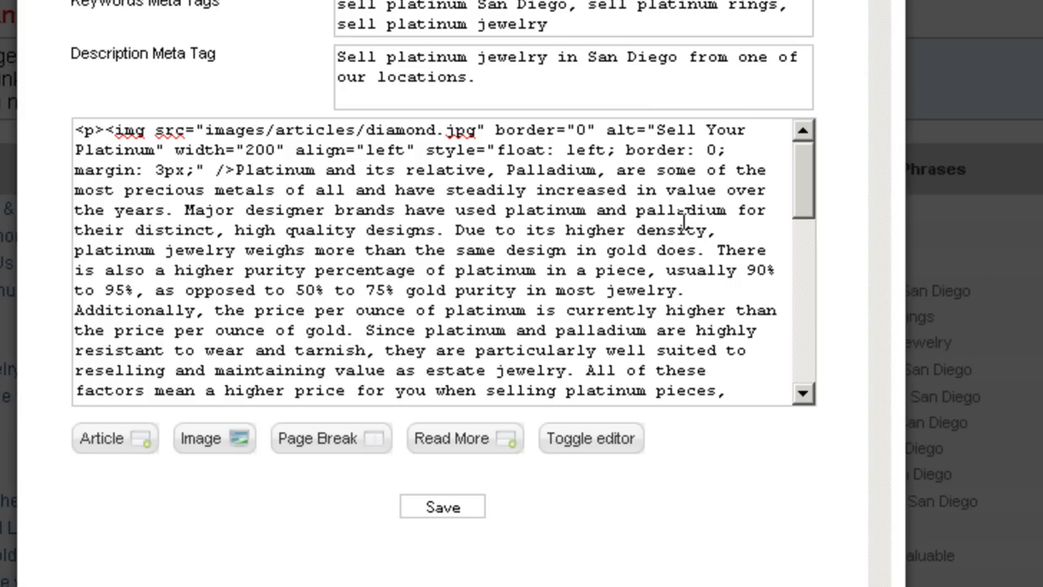
Switch the Sell Platinum article text from raw HTML to the formatted WYSIWYG editor
left_click(590, 437)
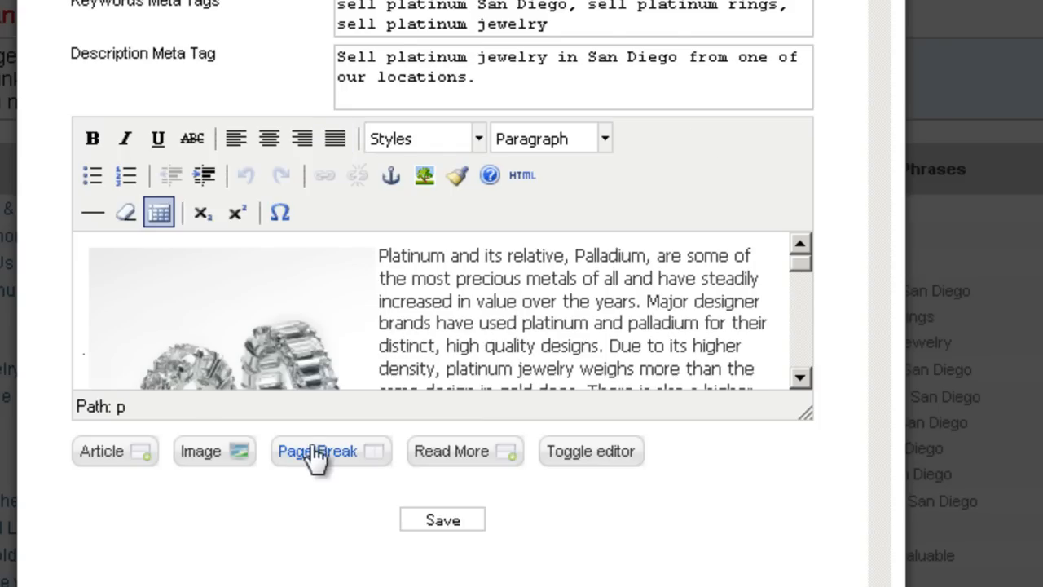
mouse_move(903, 450)
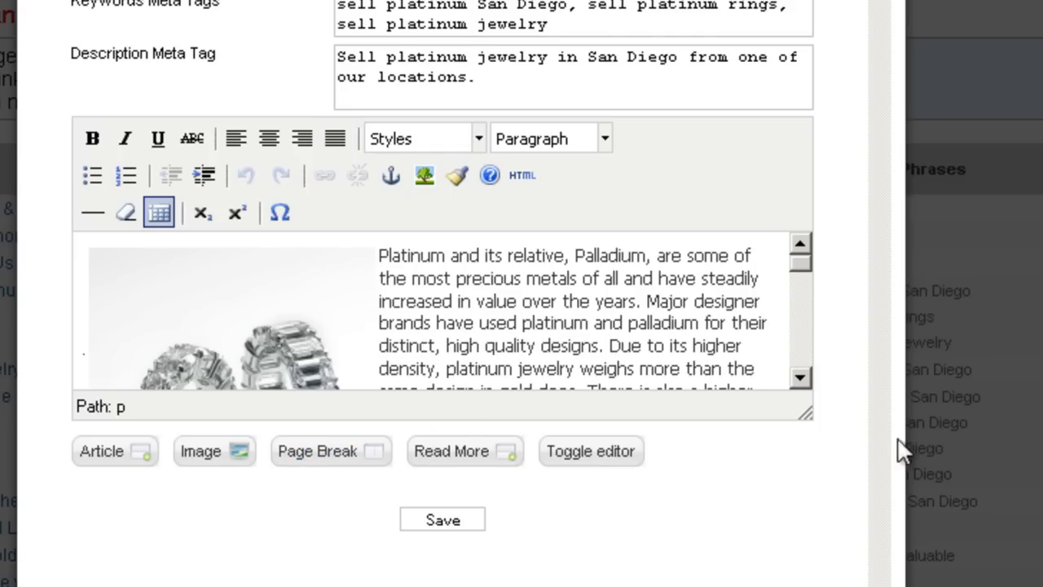
mouse_move(1010, 443)
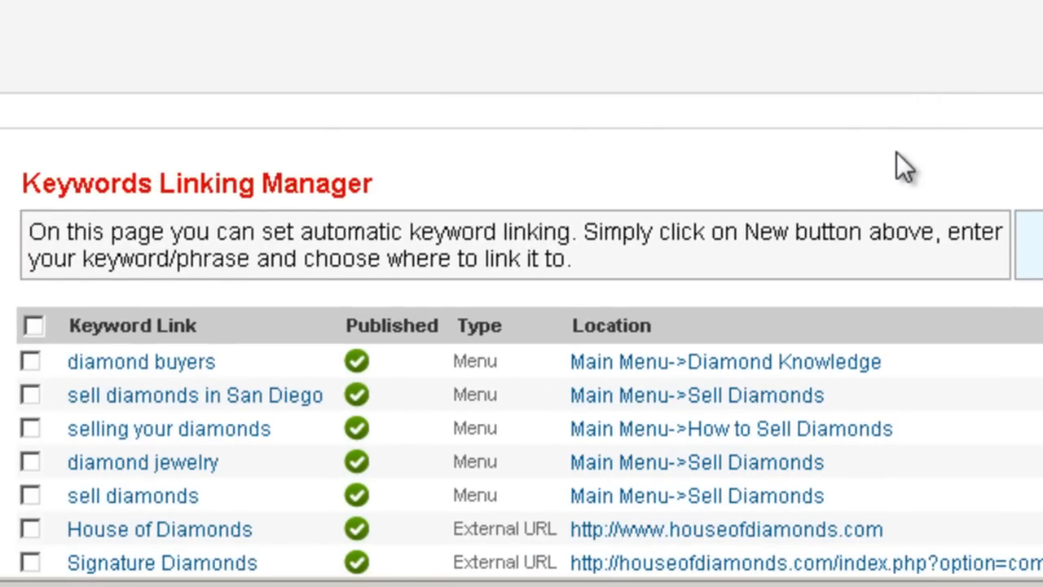
mouse_move(818, 192)
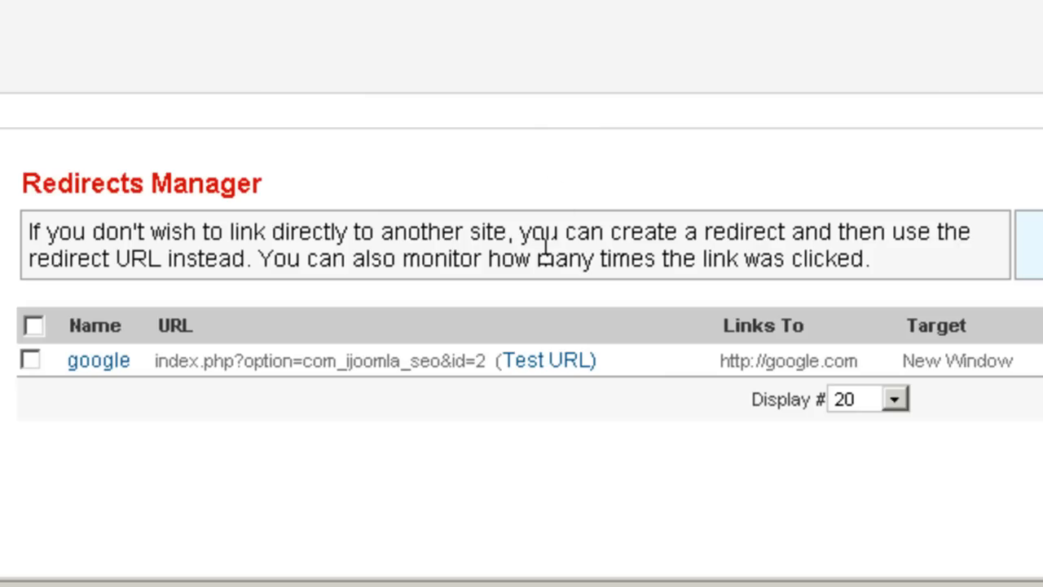
mouse_move(546, 269)
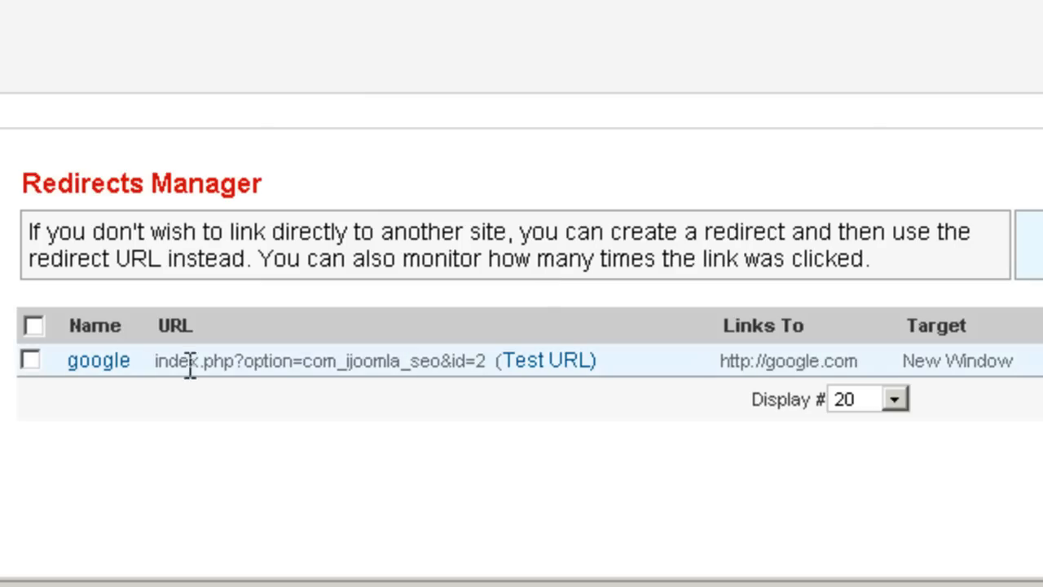
Select the google redirect's index.php URL text in the Redirects Manager
double_click(317, 360)
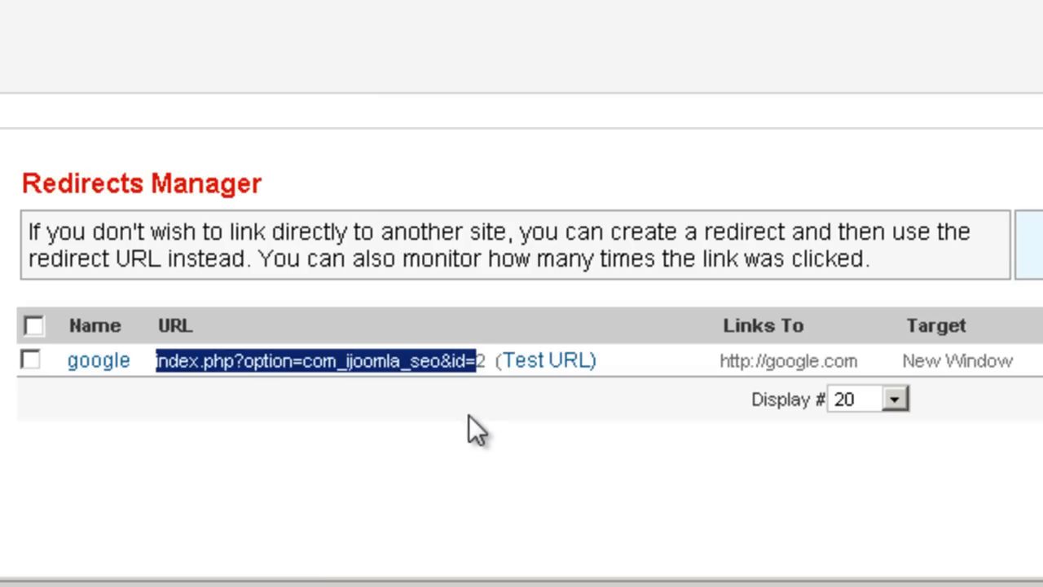
mouse_move(469, 456)
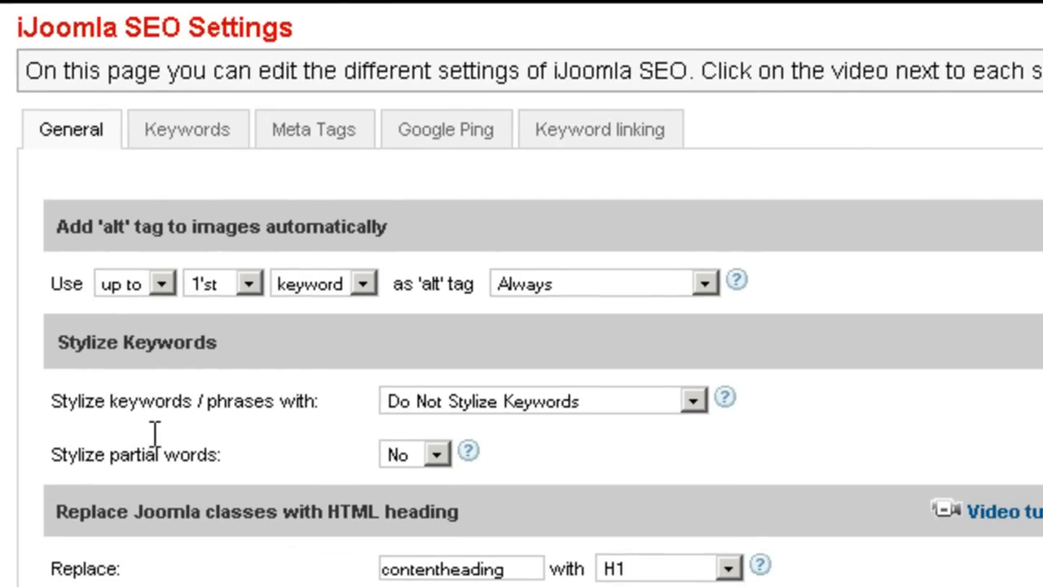
mouse_move(160, 274)
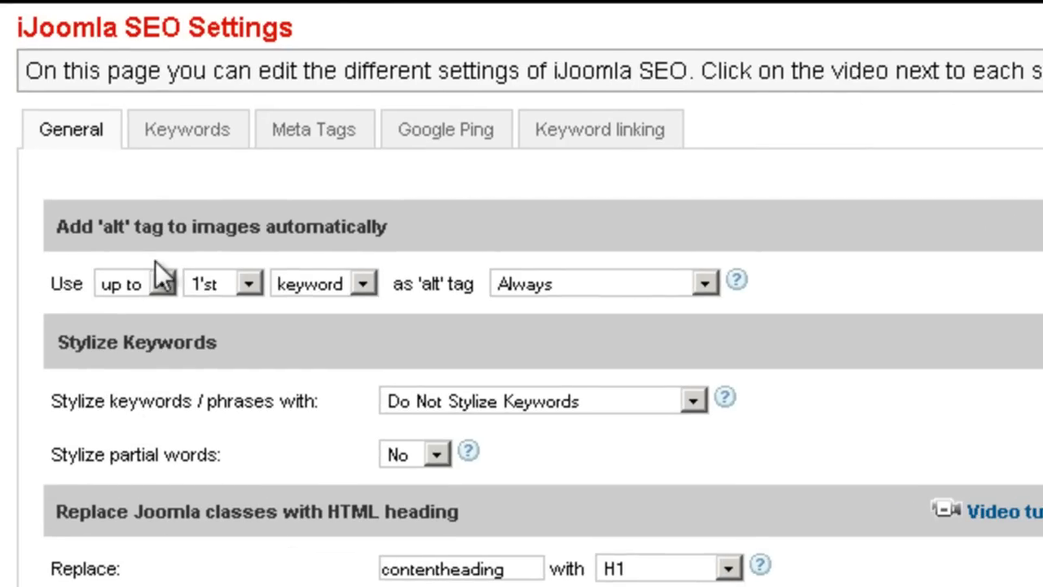
mouse_move(258, 307)
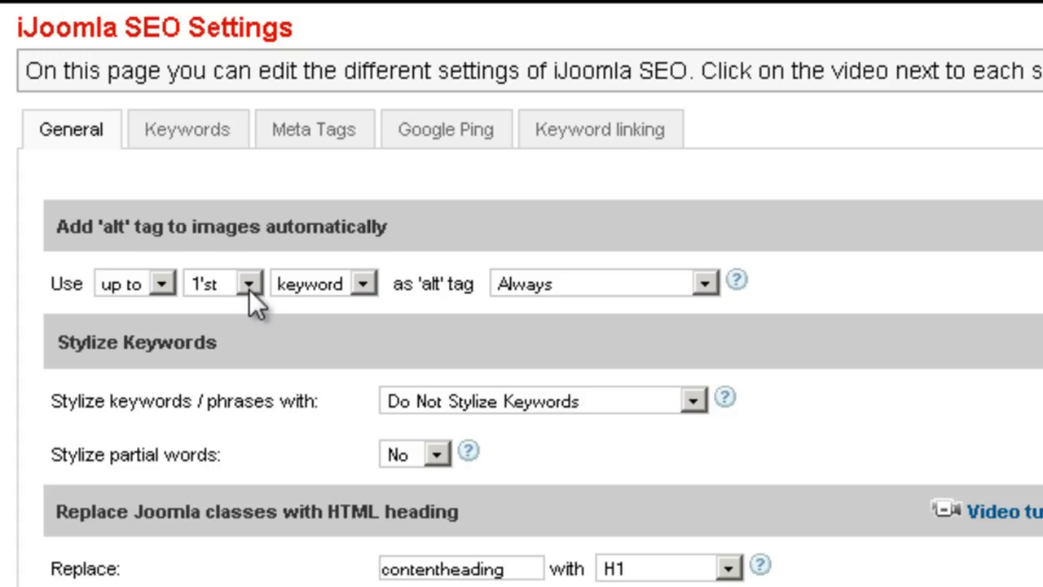
mouse_move(185, 401)
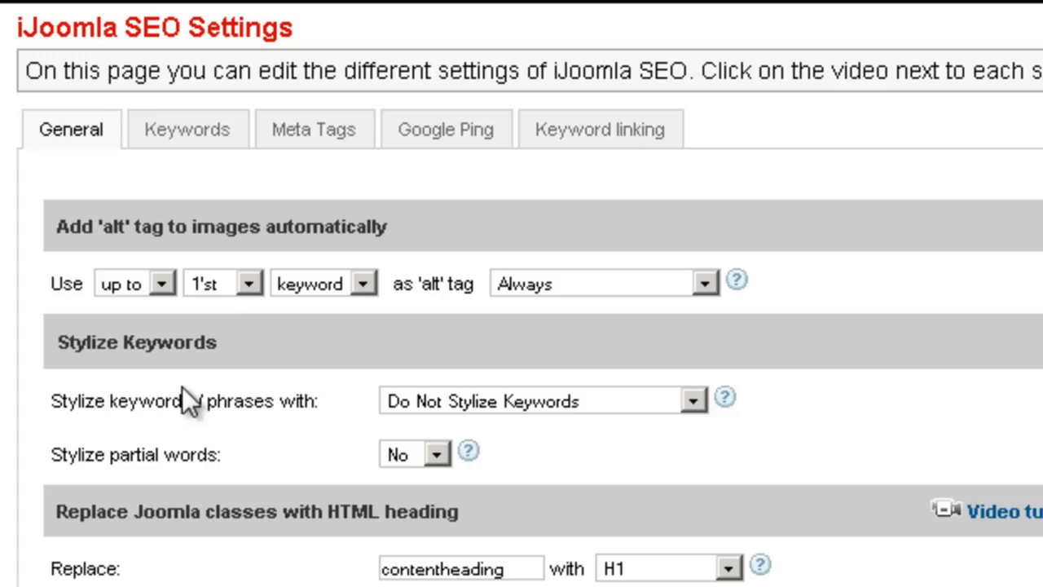
mouse_move(215, 443)
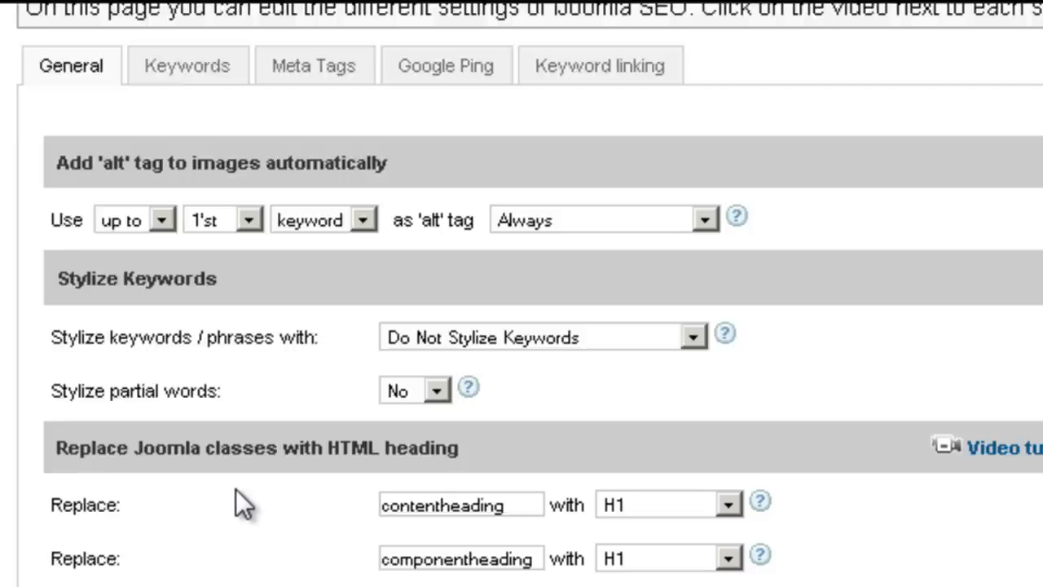
scroll("down", 3)
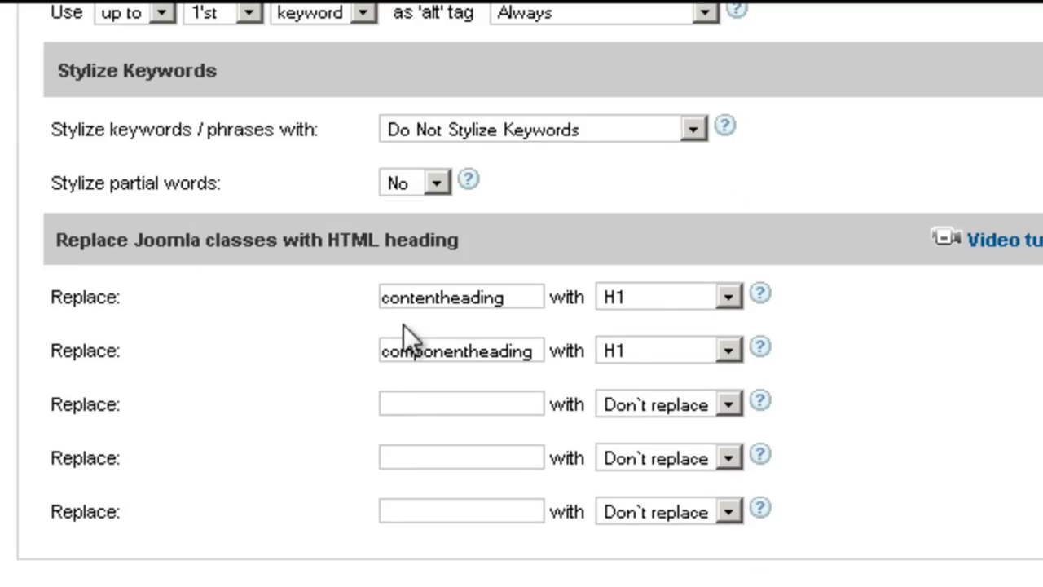
mouse_move(416, 322)
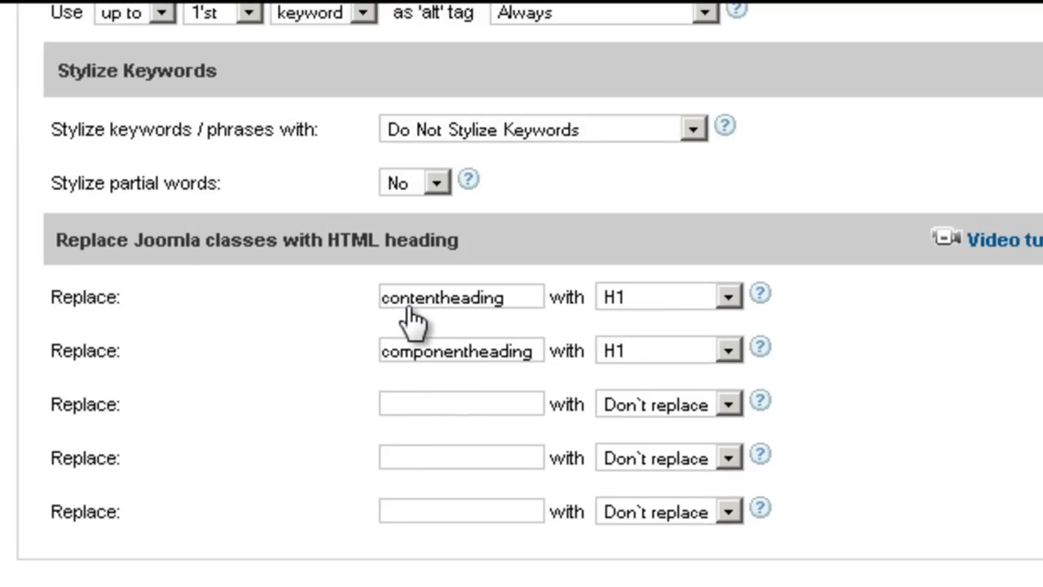
mouse_move(766, 326)
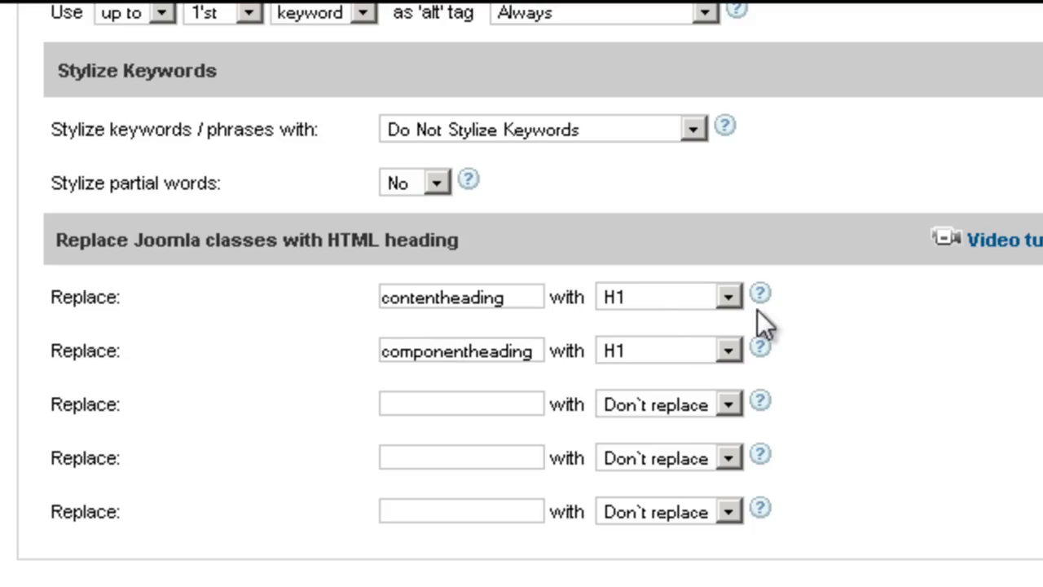
scroll("up", 3)
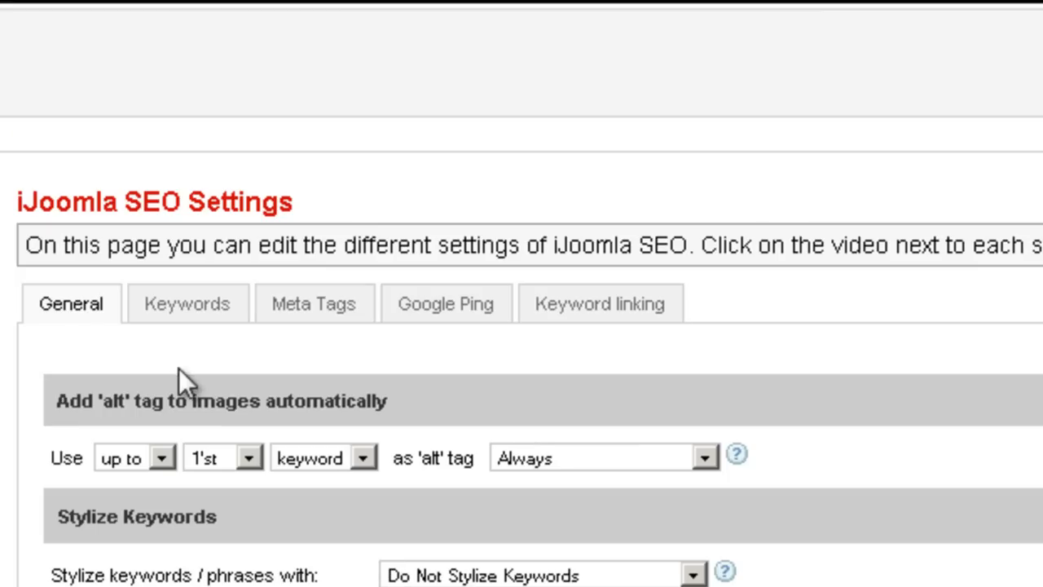
View the Keywords settings, then the Meta Tags title and description counter limits
left_click(186, 303)
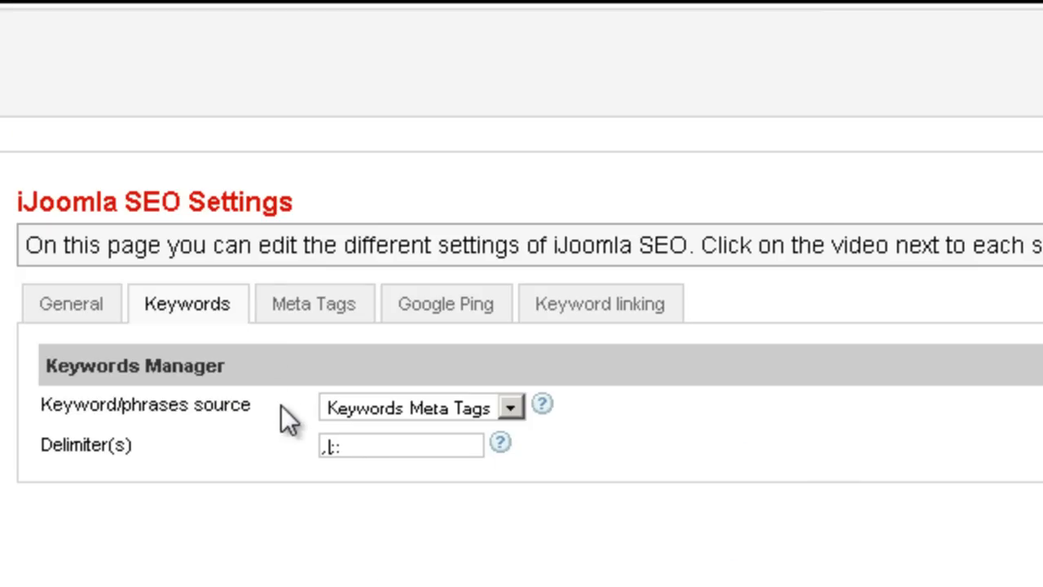
mouse_move(473, 469)
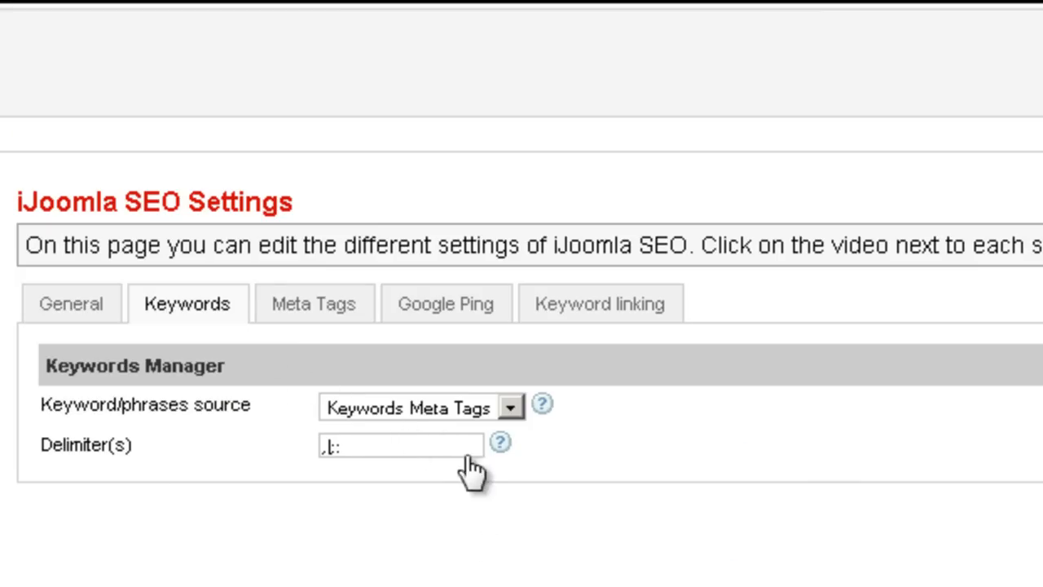
mouse_move(453, 427)
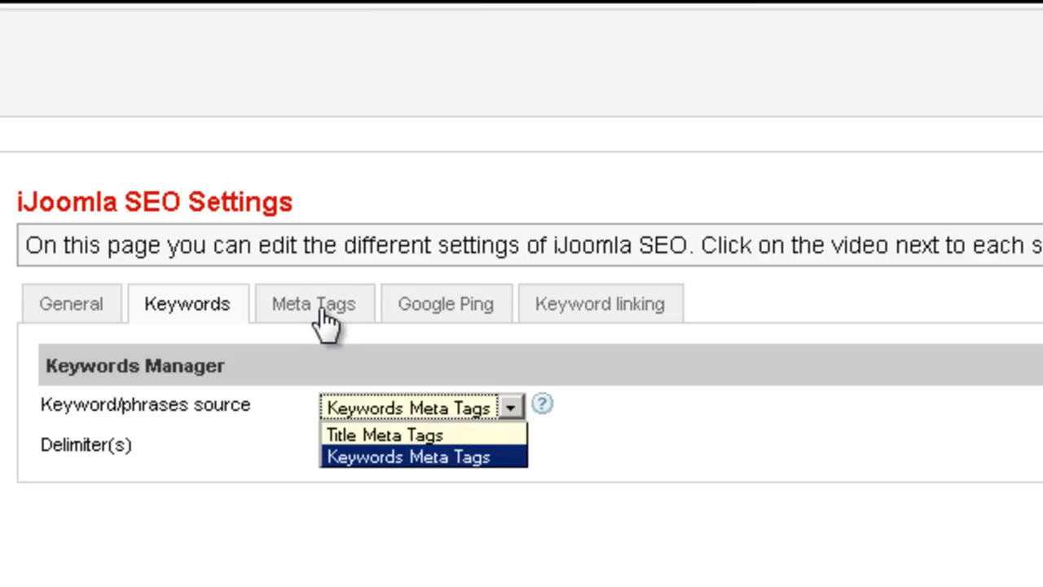
left_click(313, 304)
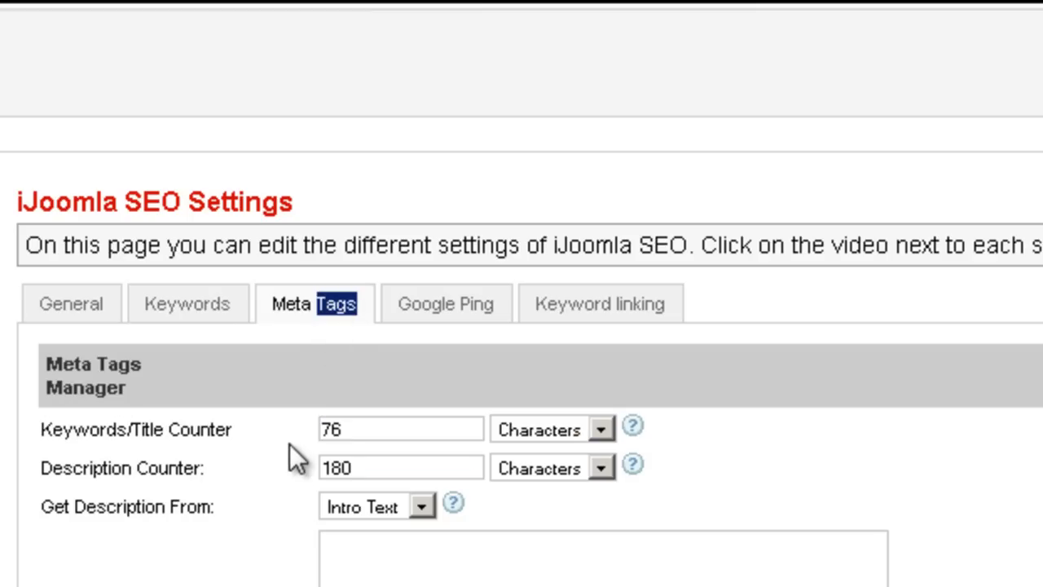
mouse_move(399, 457)
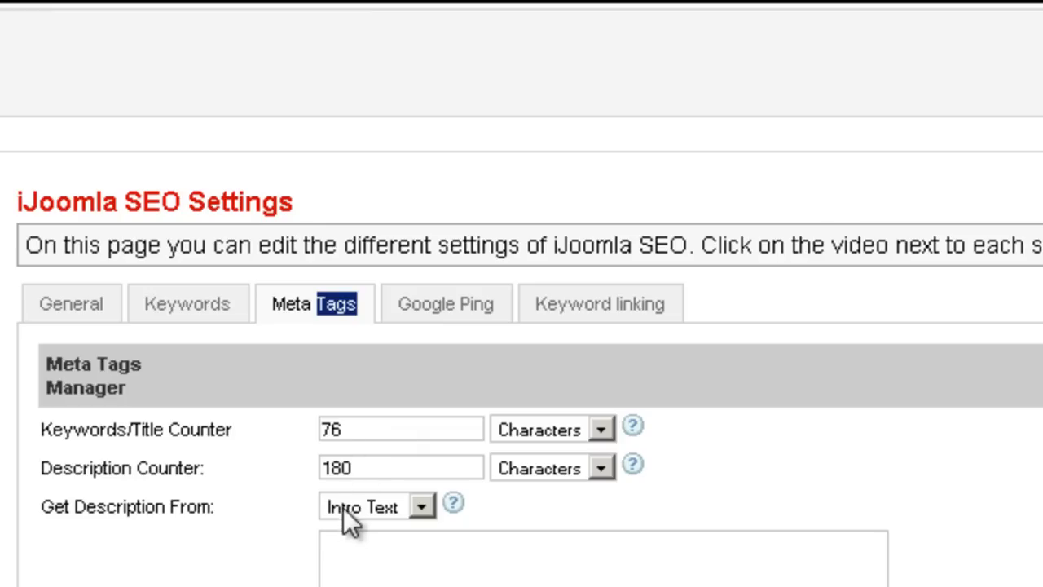
mouse_move(528, 376)
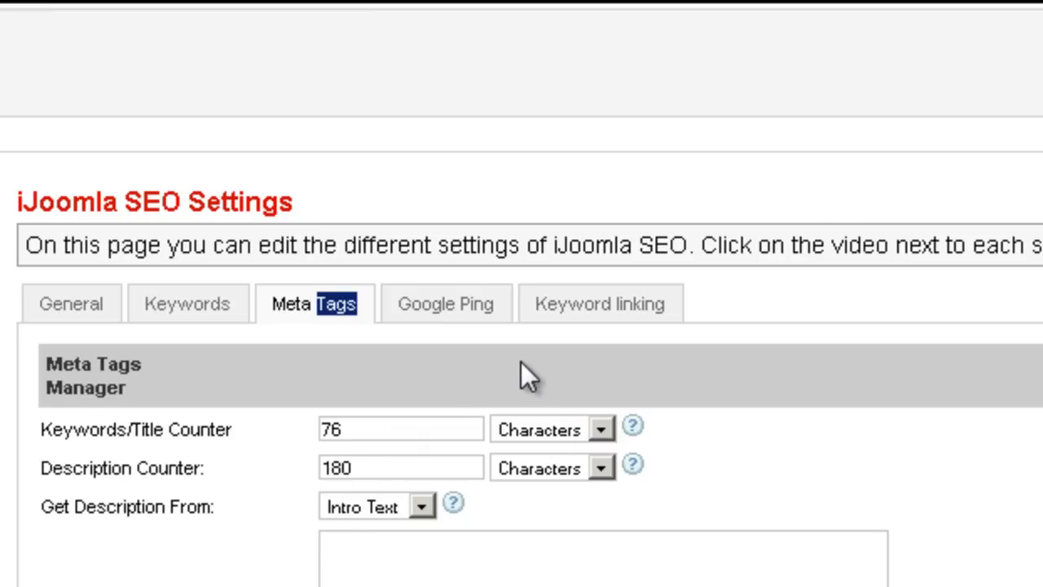
mouse_move(446, 333)
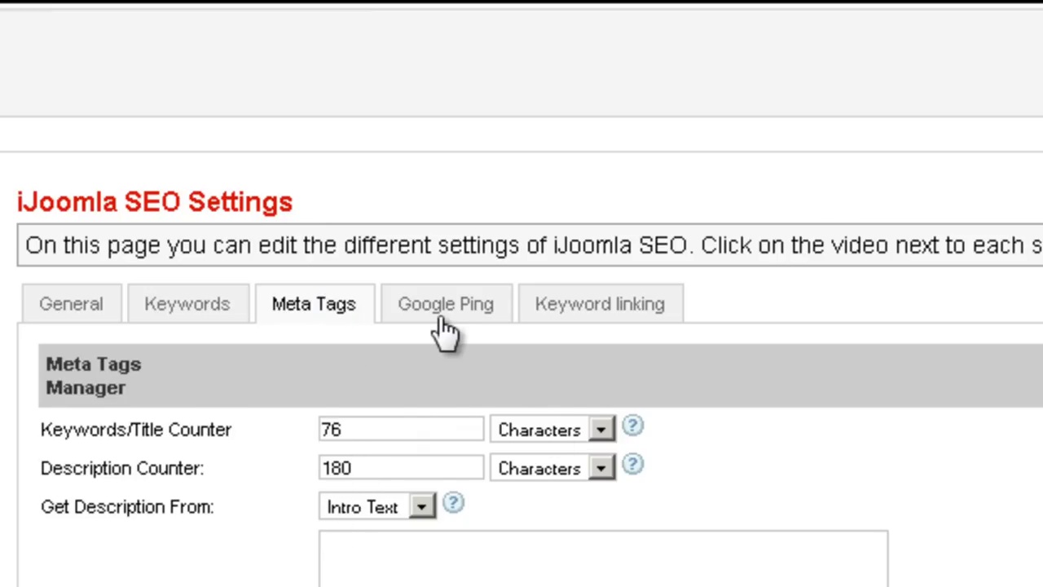
Show the Google Ping settings with automatic pinging, daily rank checks and top 50 results
left_click(447, 303)
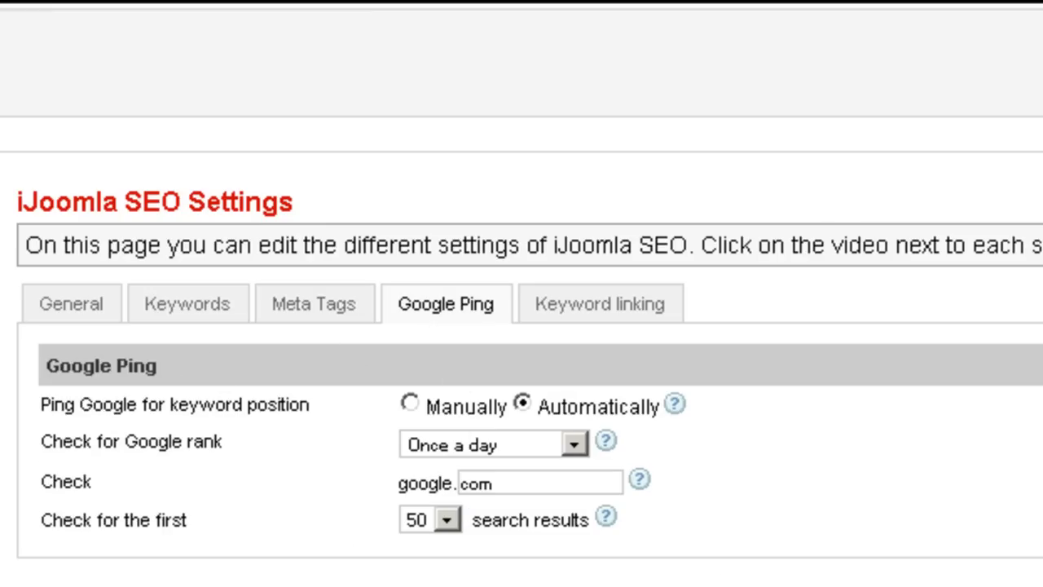
mouse_move(497, 424)
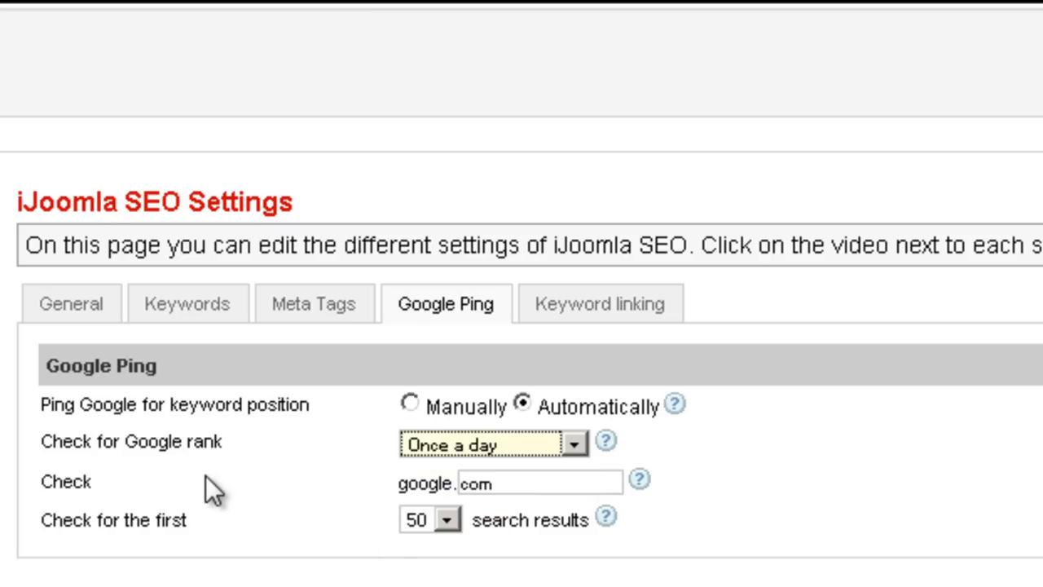
mouse_move(492, 502)
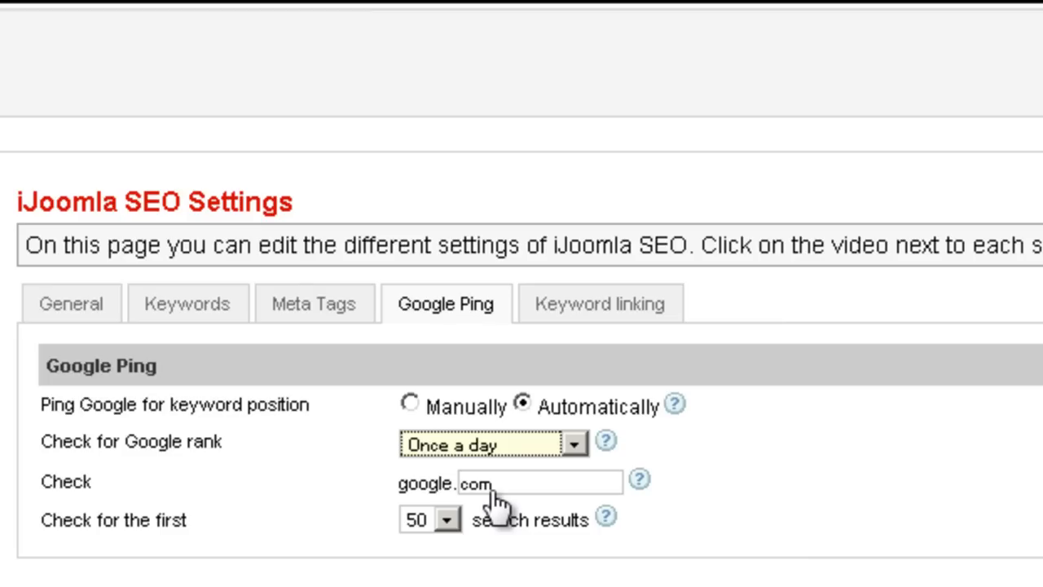
mouse_move(489, 505)
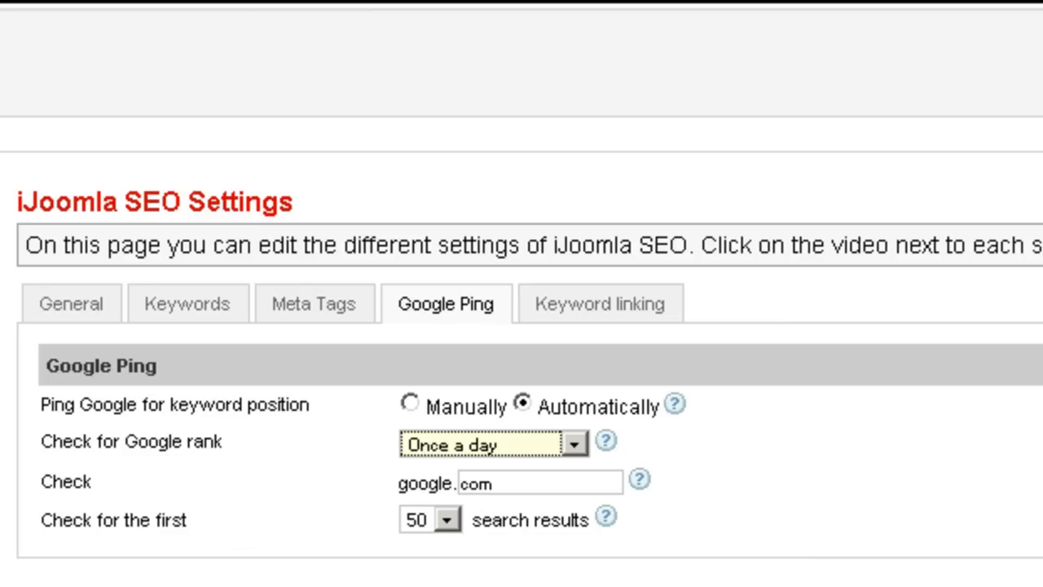
mouse_move(281, 578)
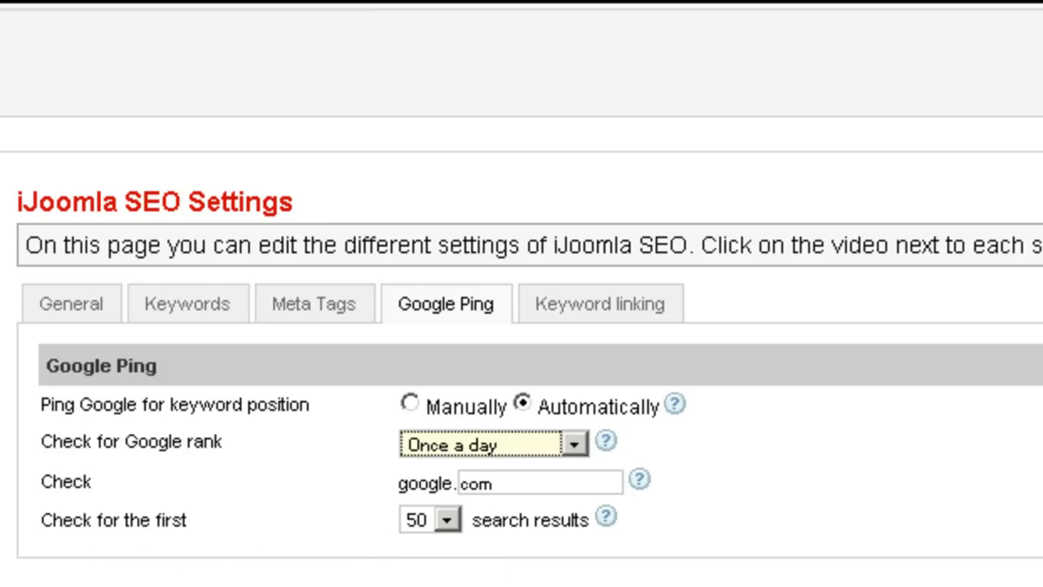
Show the Keyword linking settings limiting replacement to the rt-main div
left_click(599, 303)
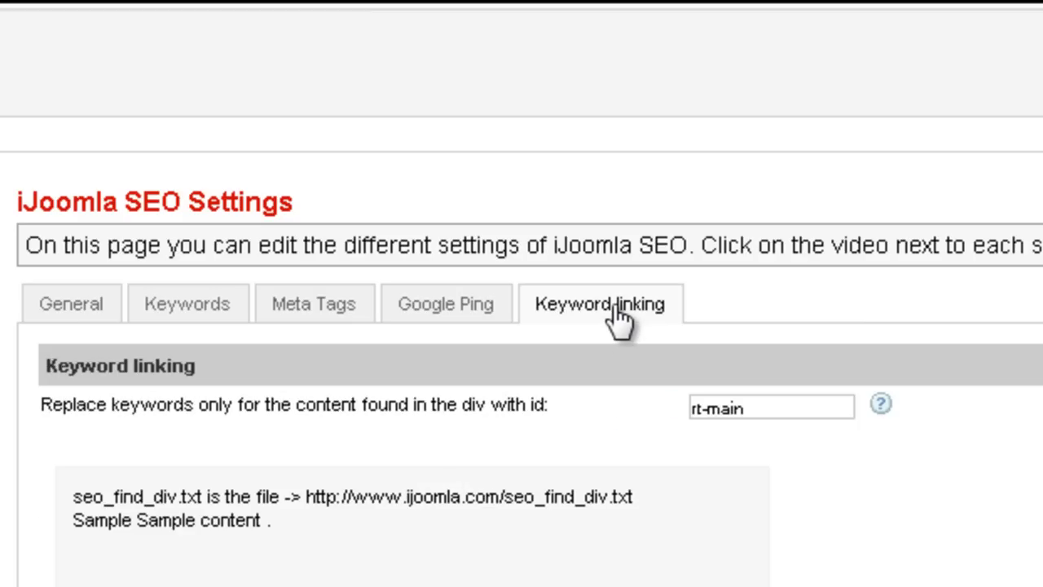
mouse_move(639, 554)
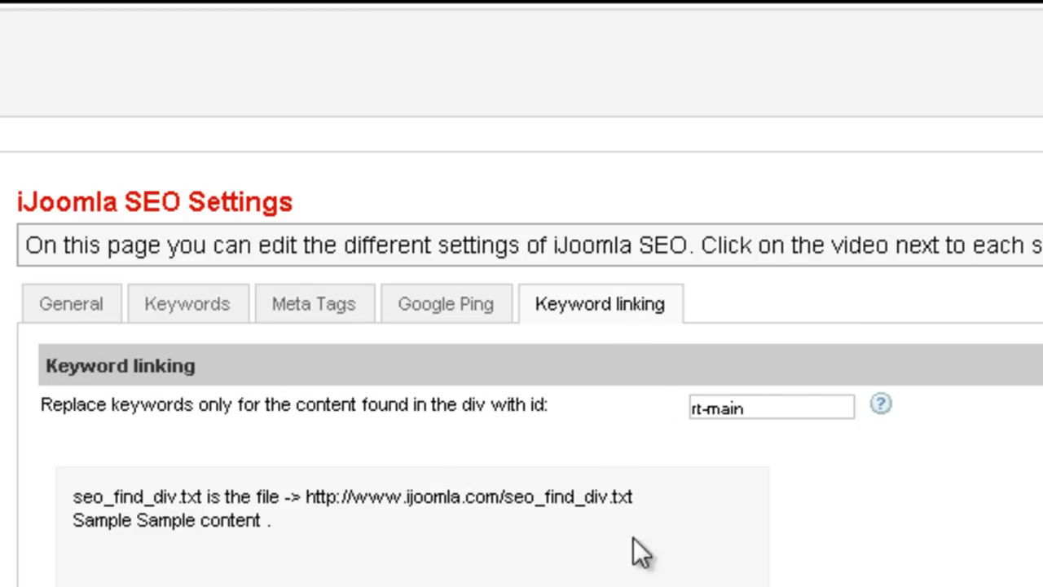
mouse_move(715, 443)
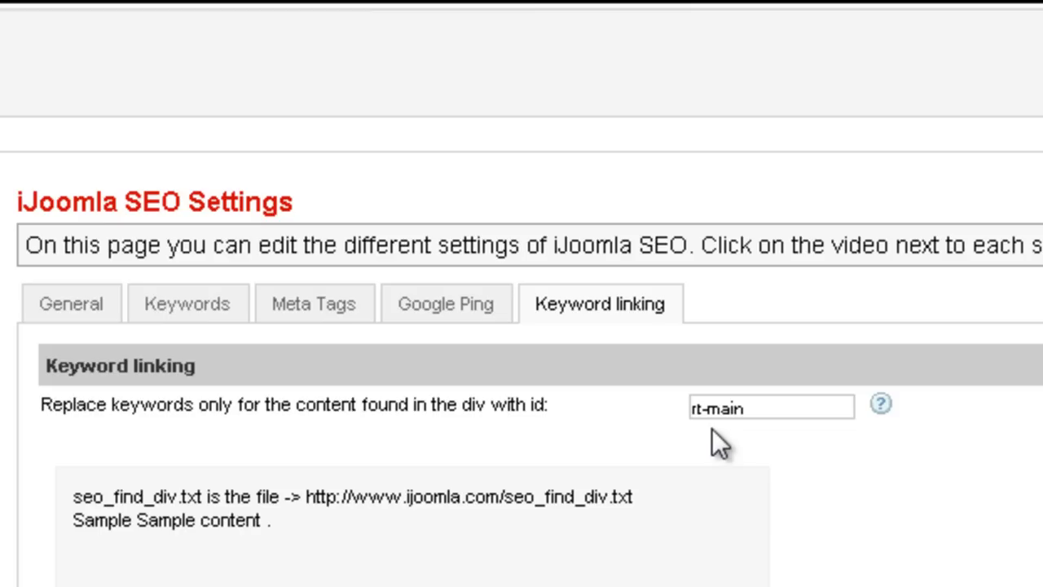
mouse_move(618, 453)
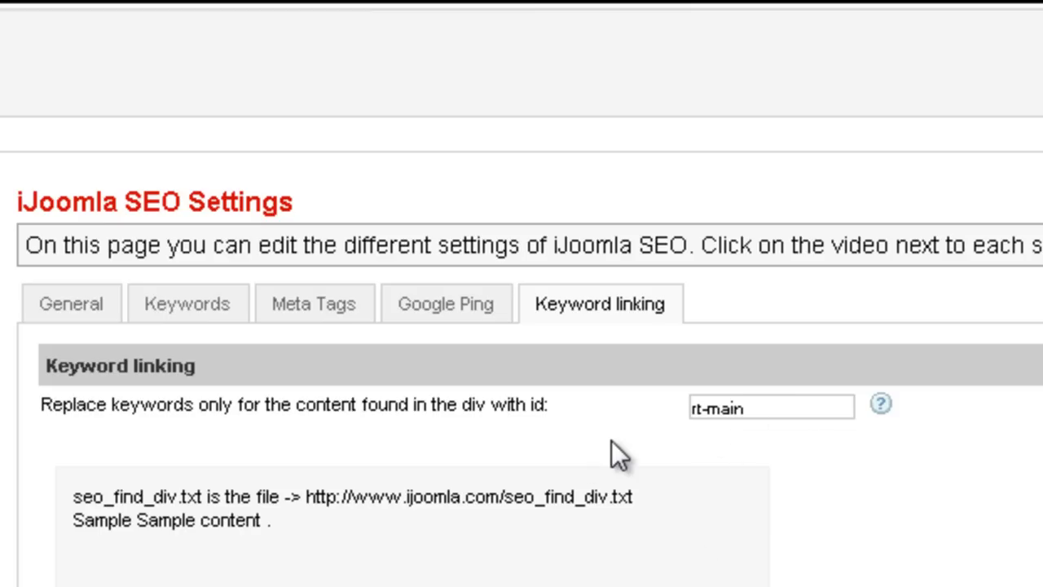
mouse_move(618, 446)
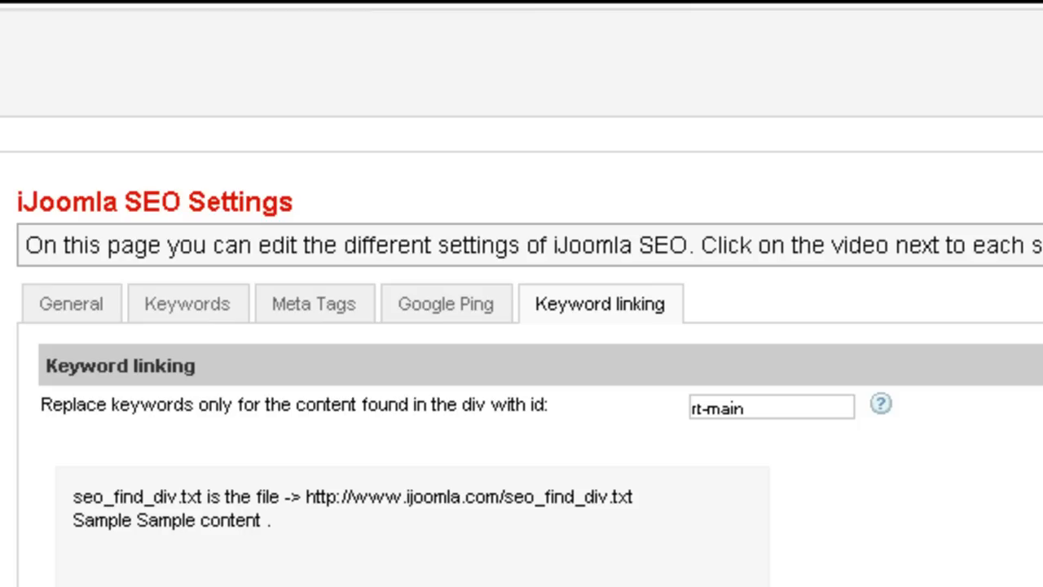
mouse_move(867, 535)
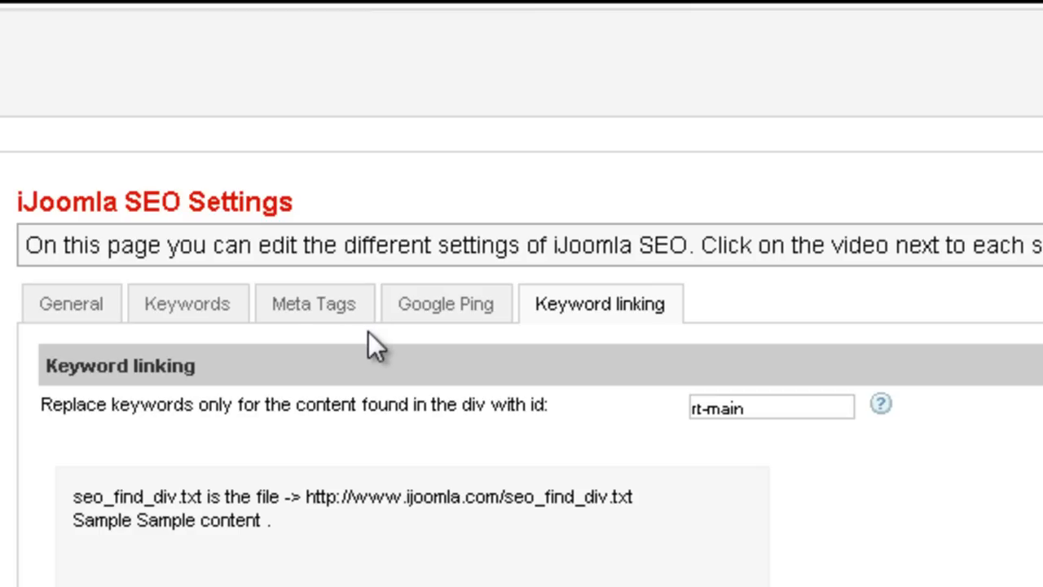
mouse_move(399, 399)
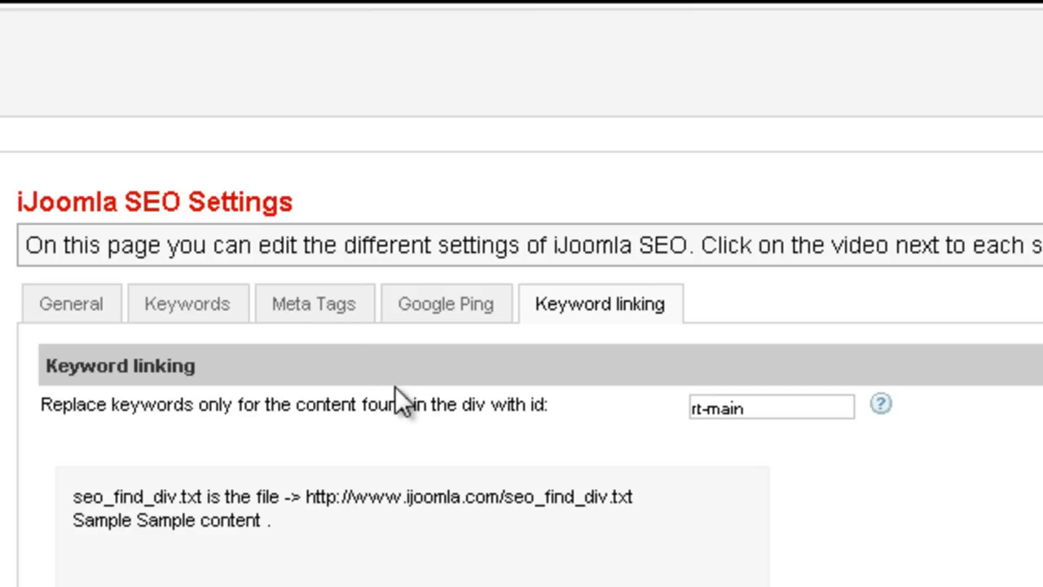